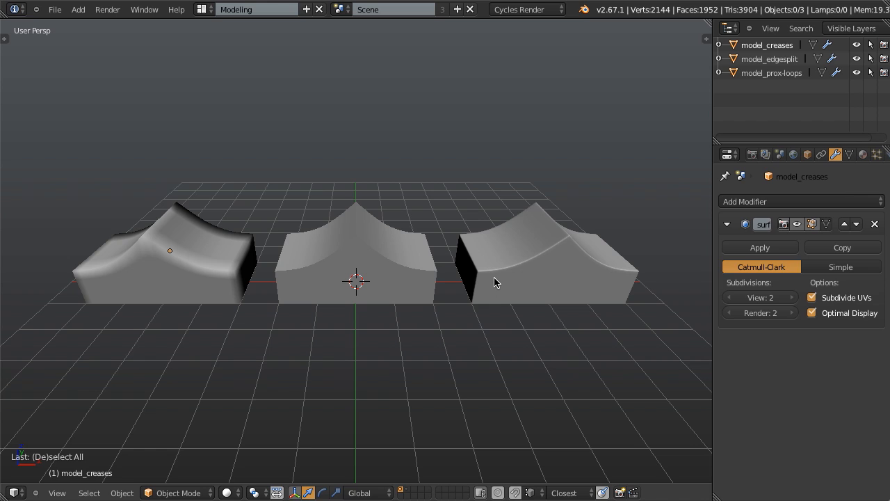
{"action": "mouse_move", "coordinate": [387, 277]}
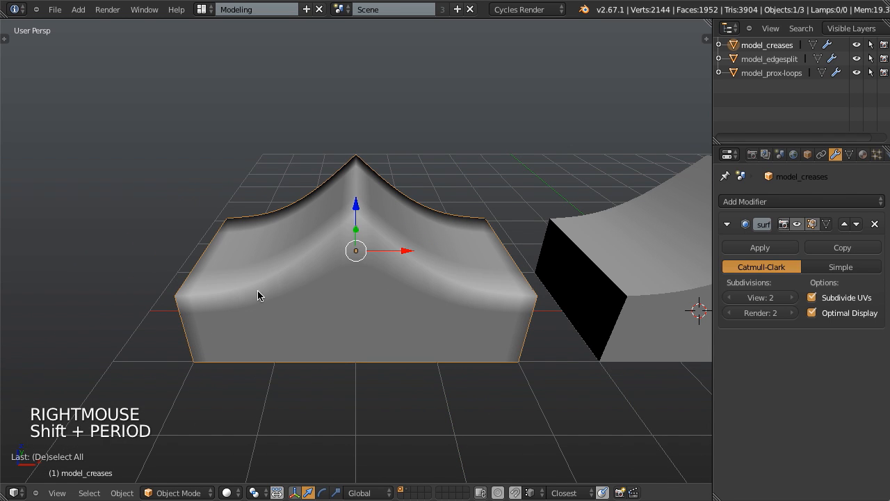
- Frame the creased ramp and enter Edit Mode to reveal its magenta crease edges
{"action": "key", "text": "a"}
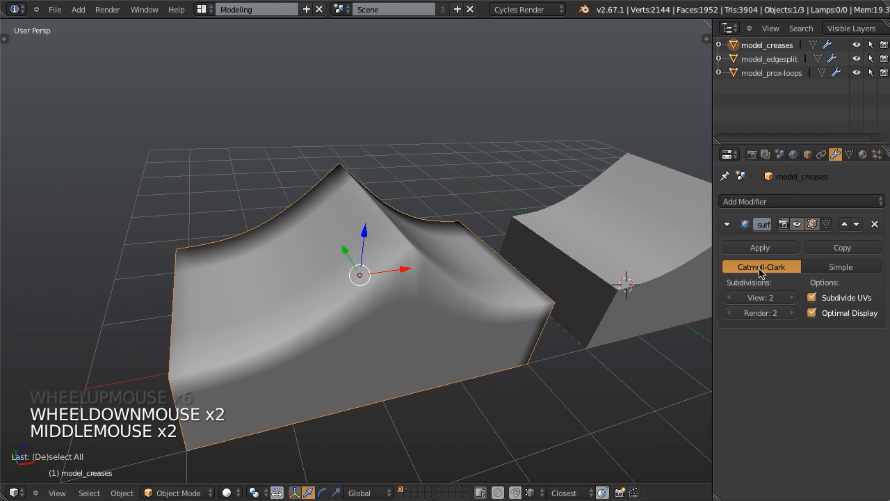
{"action": "key", "text": "Tab"}
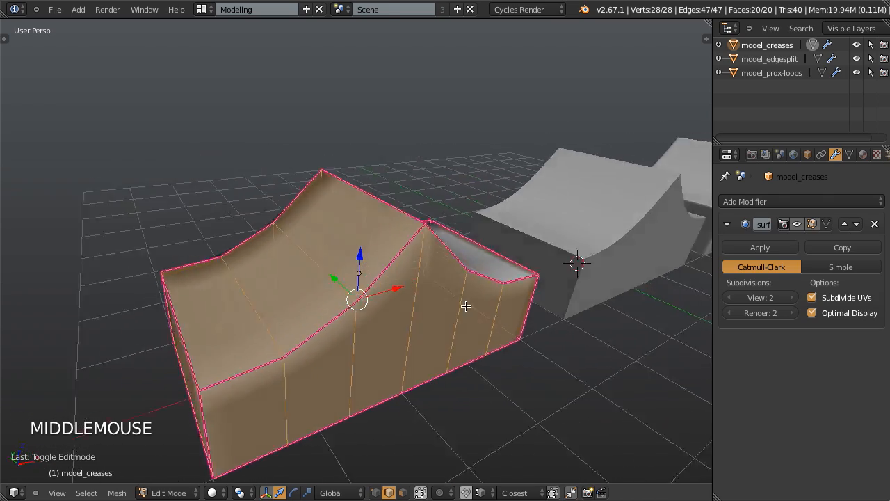
- Inspect one hard edge in the Properties shelf to read its Crease value of 1.000, then deselect all
{"action": "key", "text": "a"}
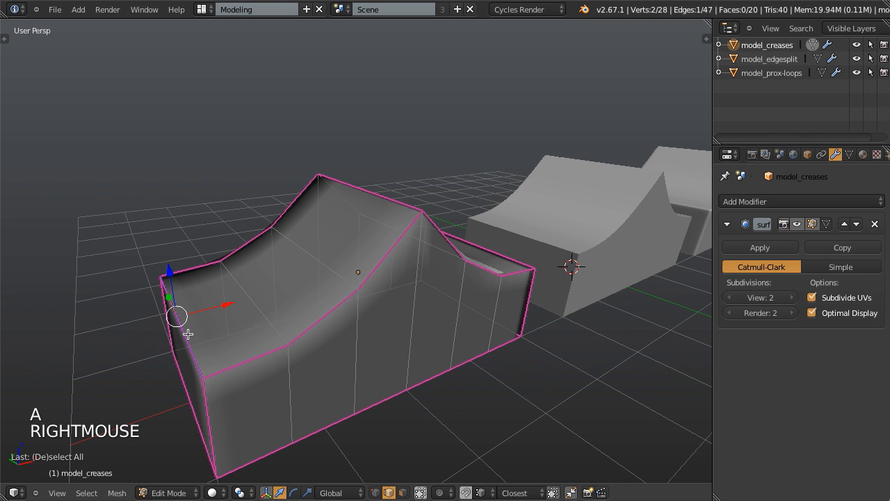
{"action": "key", "text": "n"}
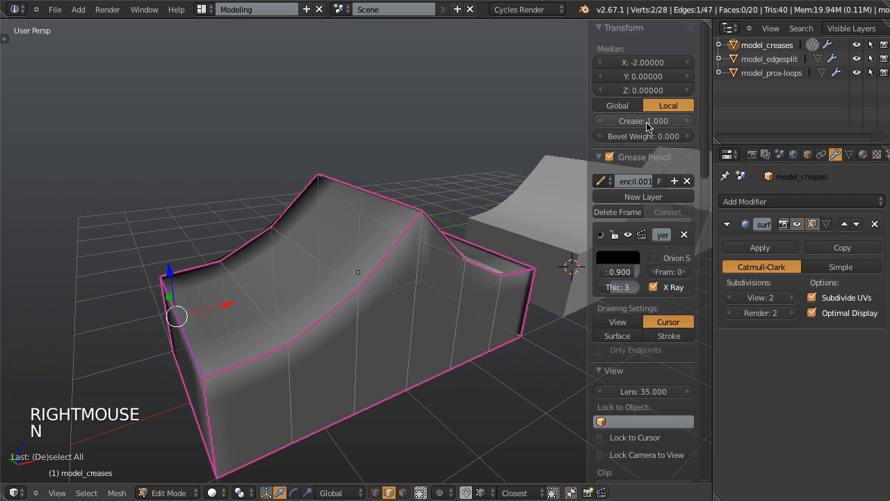
{"action": "left_click_drag", "start_coordinate": [643, 119], "coordinate": [445, 148]}
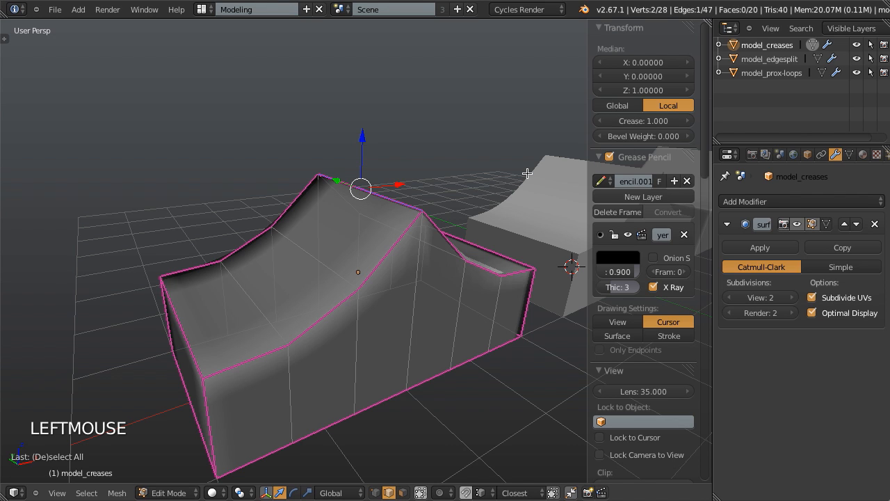
{"action": "mouse_move", "coordinate": [478, 200]}
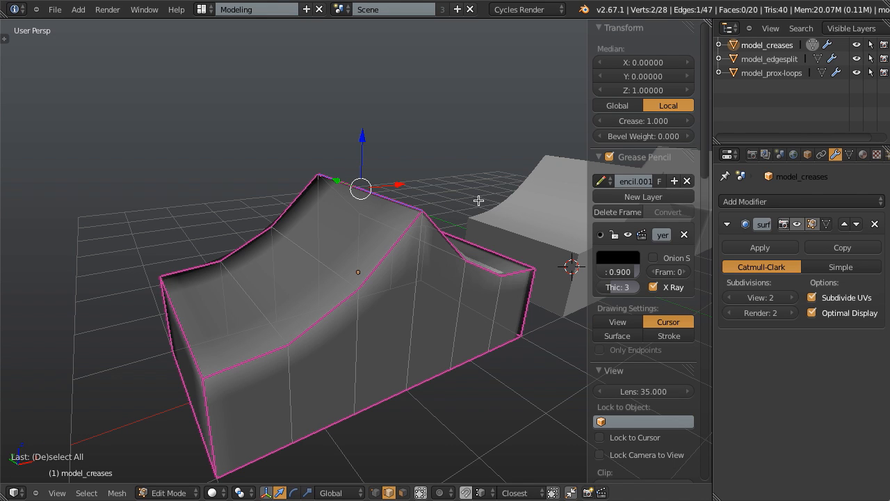
{"action": "key", "text": "shift+e"}
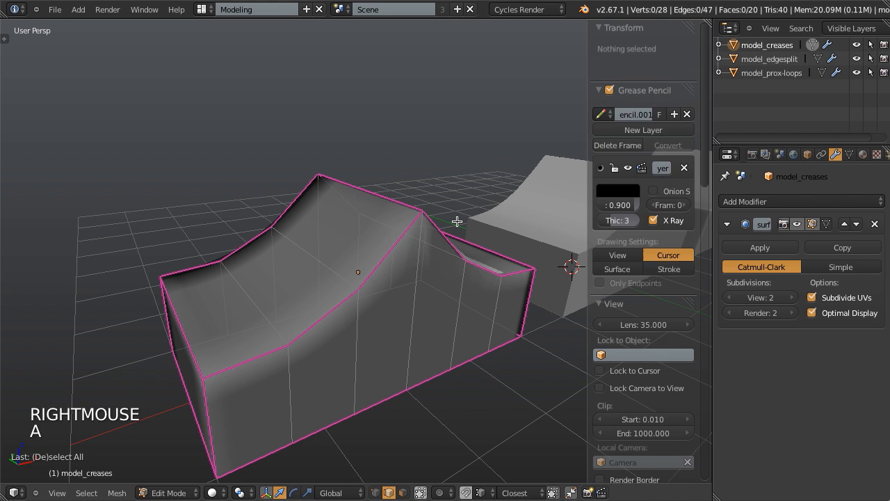
- Return to Object Mode, briefly viewing the ramp as wireframe before solid shading again
{"action": "key", "text": "Tab"}
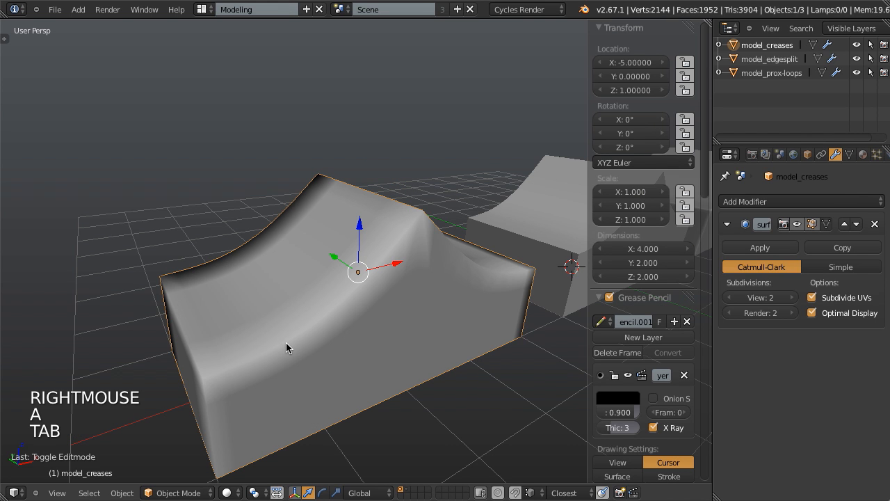
{"action": "mouse_move", "coordinate": [217, 398]}
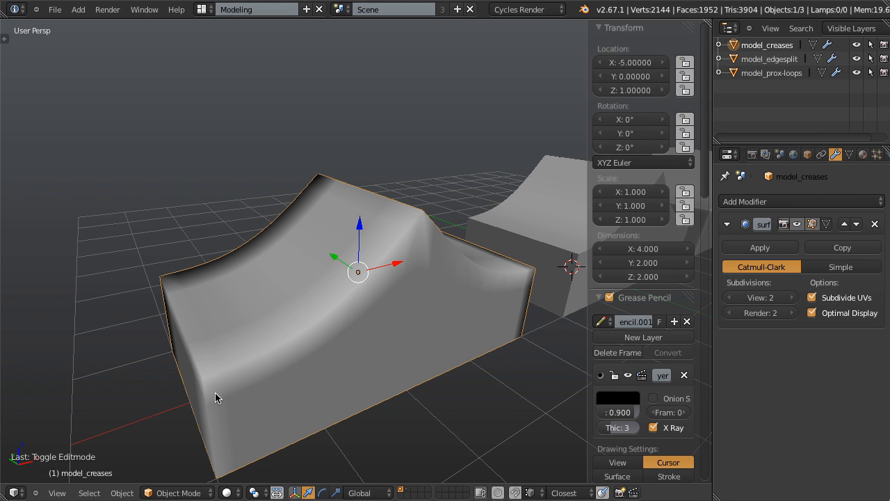
{"action": "mouse_move", "coordinate": [429, 219]}
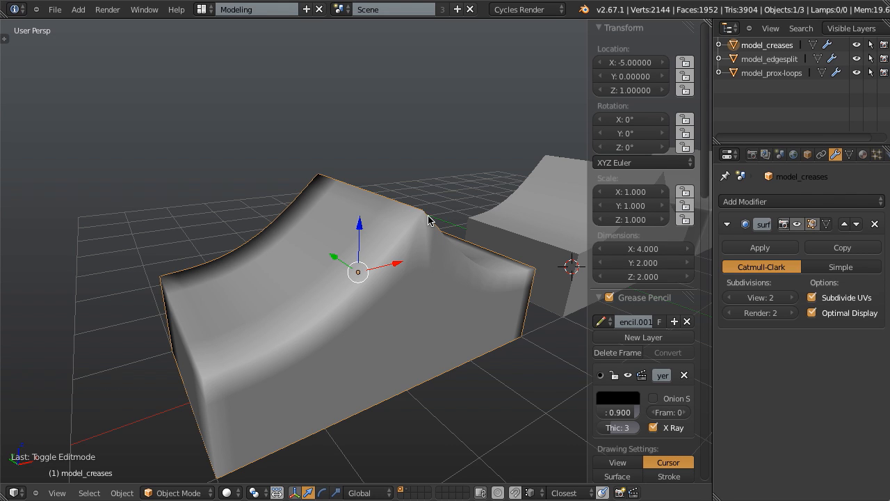
{"action": "mouse_move", "coordinate": [444, 285]}
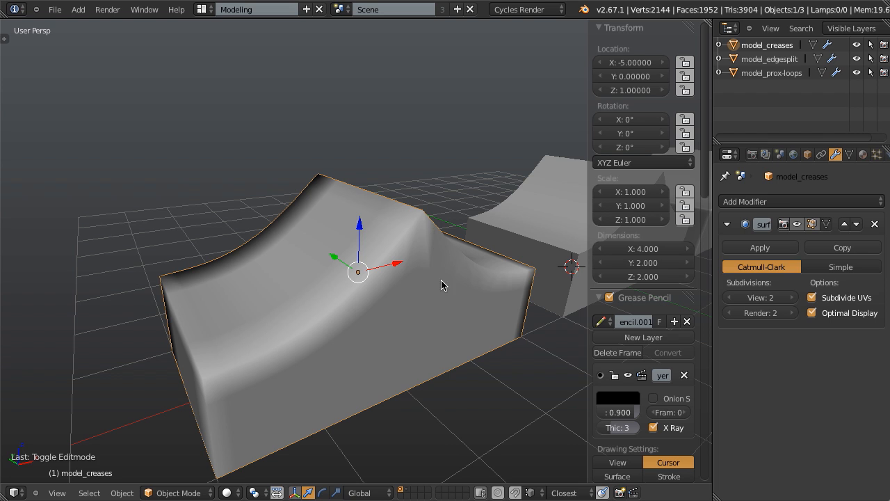
{"action": "key", "text": "z"}
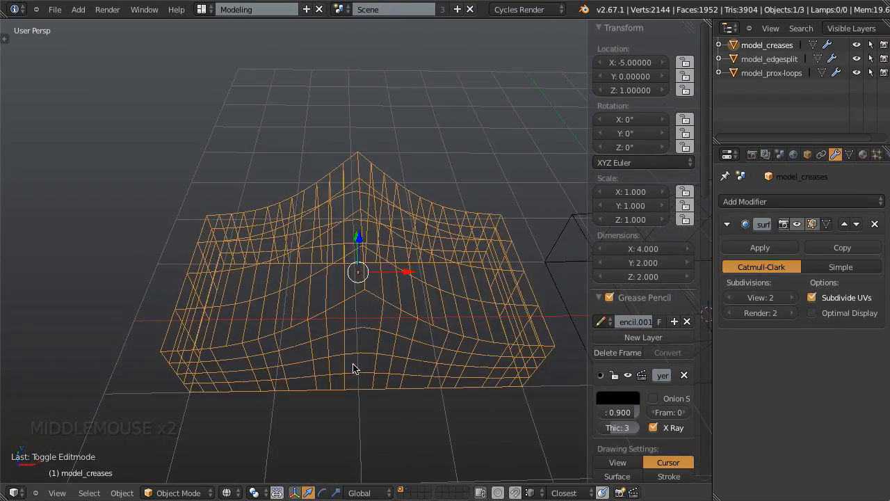
{"action": "key", "text": "Tab"}
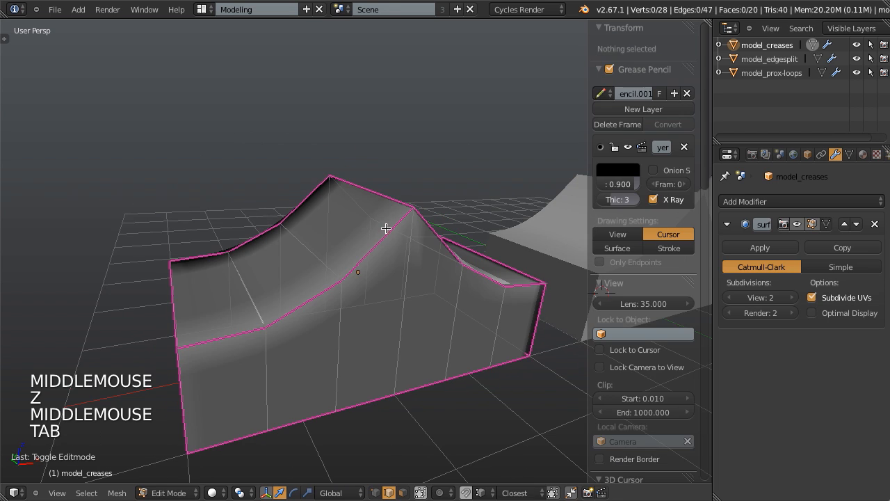
{"action": "key", "text": "Tab"}
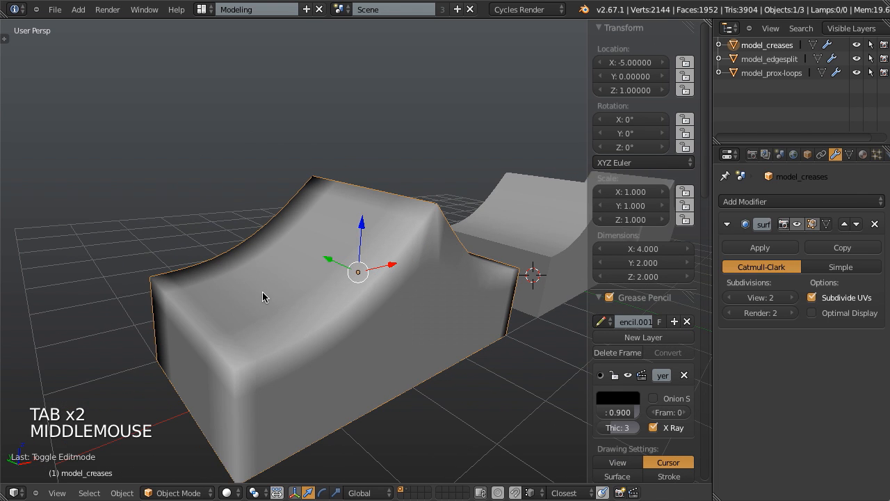
{"action": "mouse_move", "coordinate": [423, 214]}
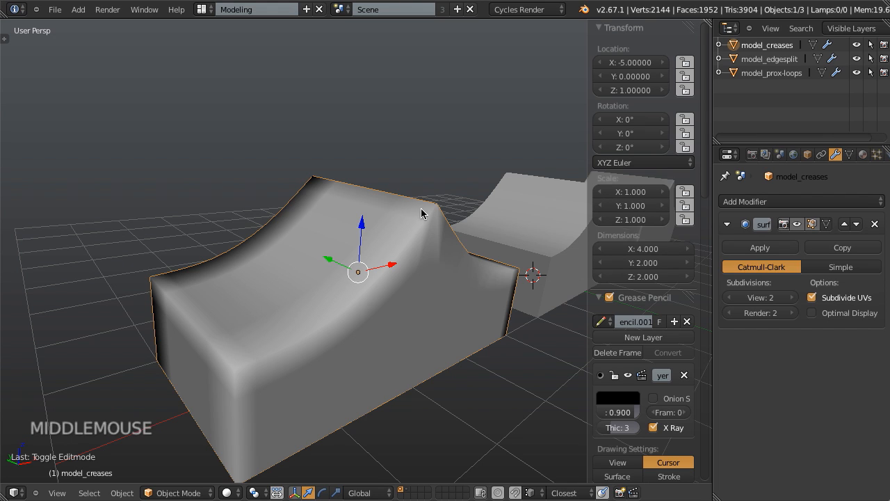
{"action": "mouse_move", "coordinate": [402, 262]}
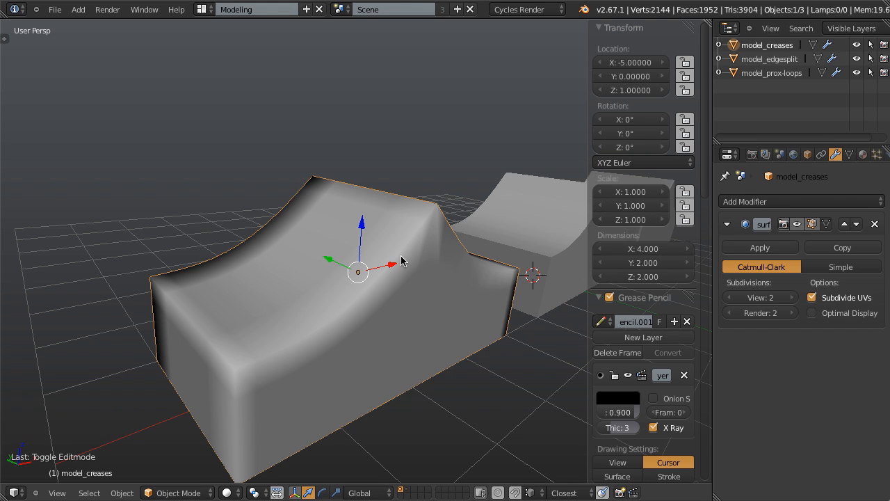
{"action": "mouse_move", "coordinate": [397, 253]}
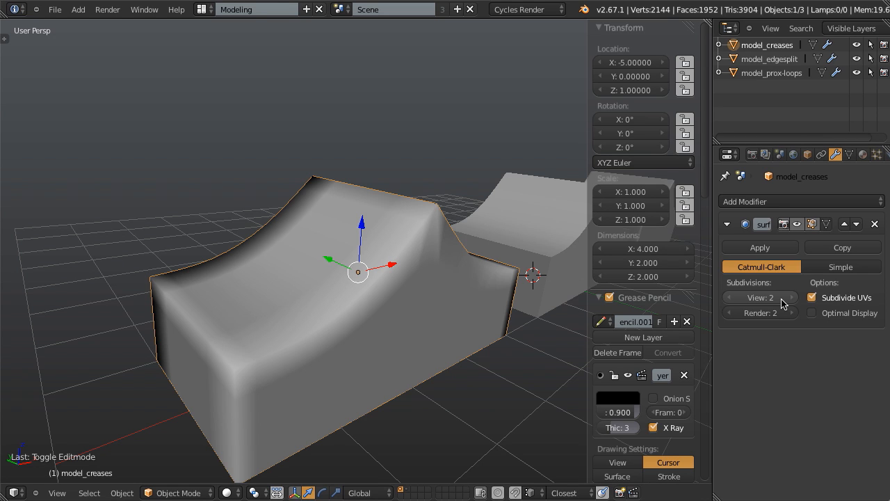
- Raise the Subsurf viewport level stepwise to 6 and check the dense mesh in wireframe
{"action": "left_click", "coordinate": [787, 298]}
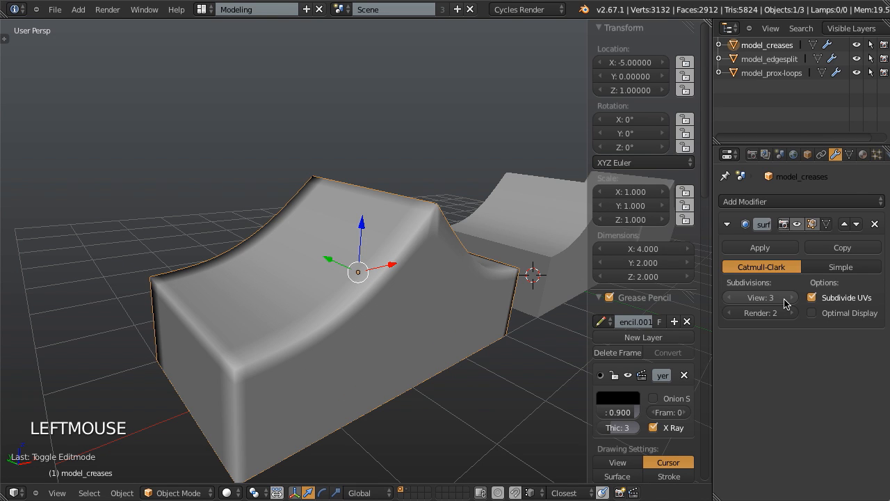
{"action": "left_click", "coordinate": [785, 298]}
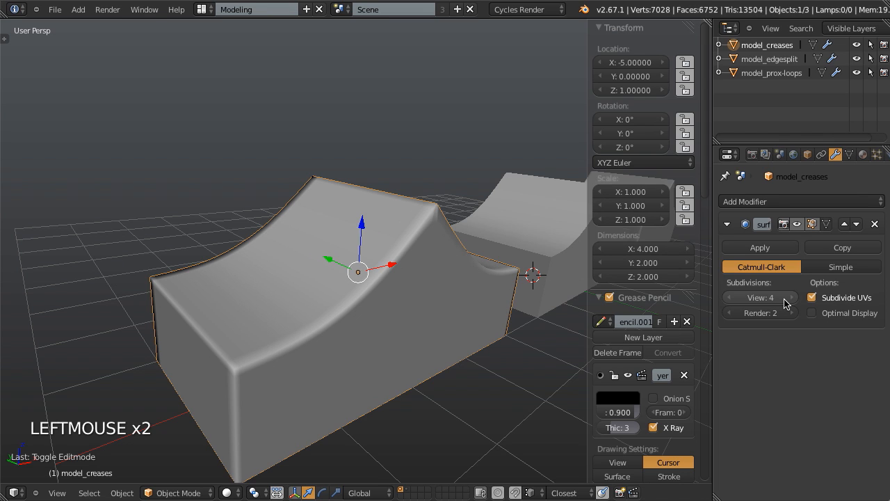
{"action": "left_click", "coordinate": [790, 298]}
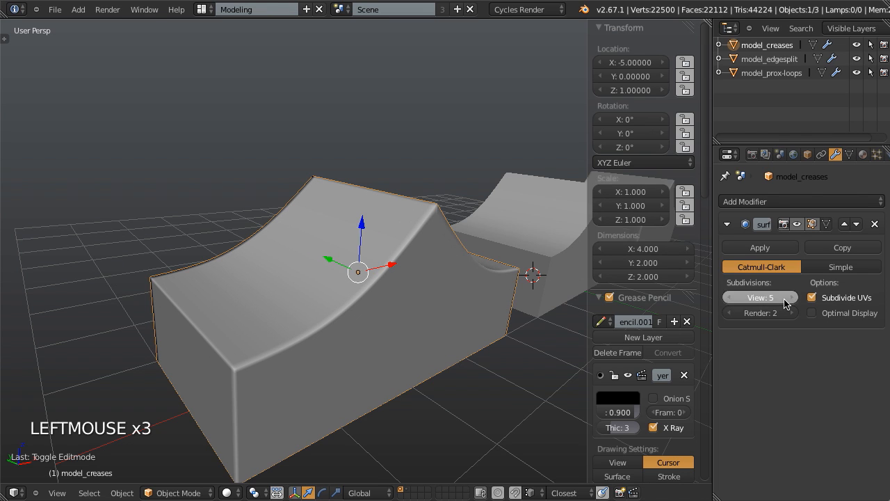
{"action": "left_click", "coordinate": [790, 298]}
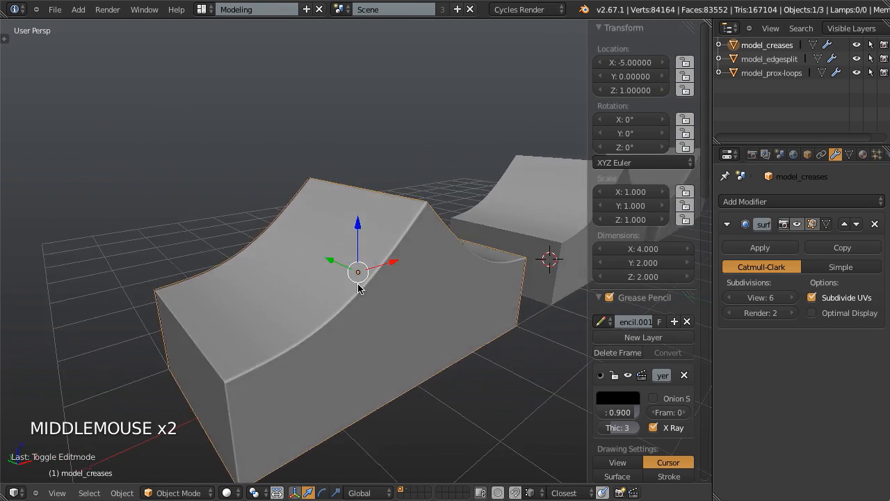
{"action": "key", "text": "z"}
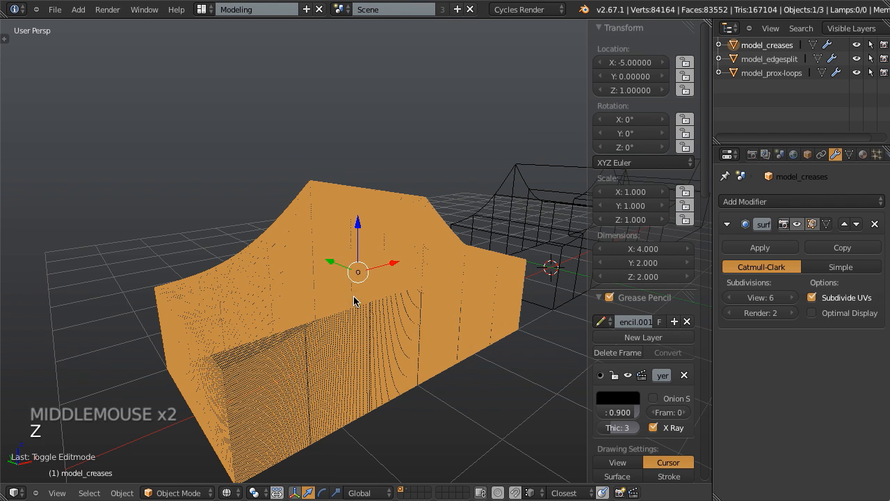
{"action": "mouse_move", "coordinate": [122, 391]}
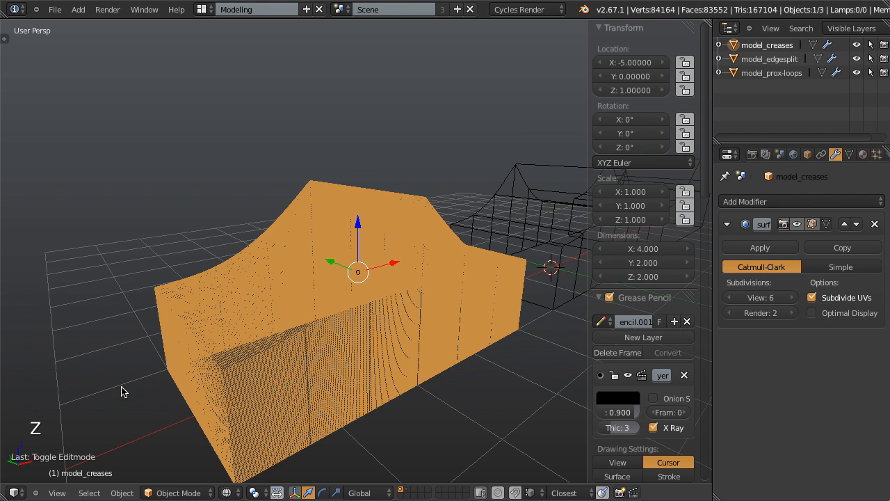
{"action": "mouse_move", "coordinate": [348, 263]}
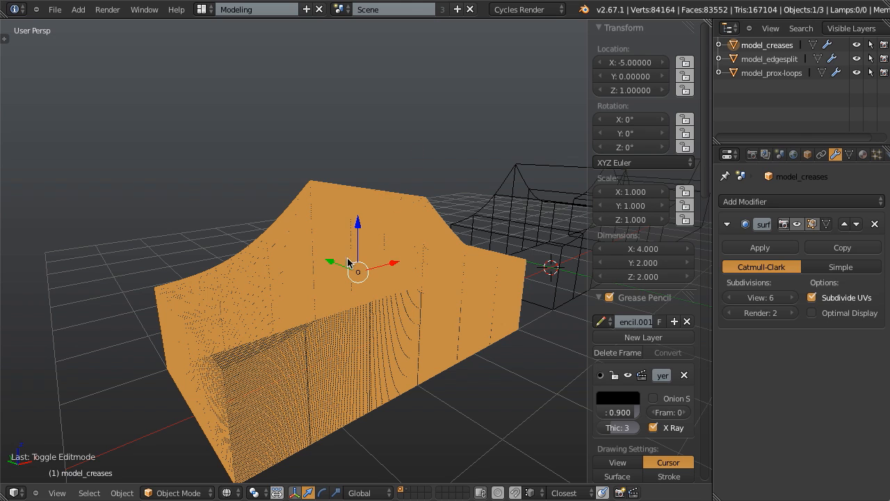
{"action": "key", "text": "z"}
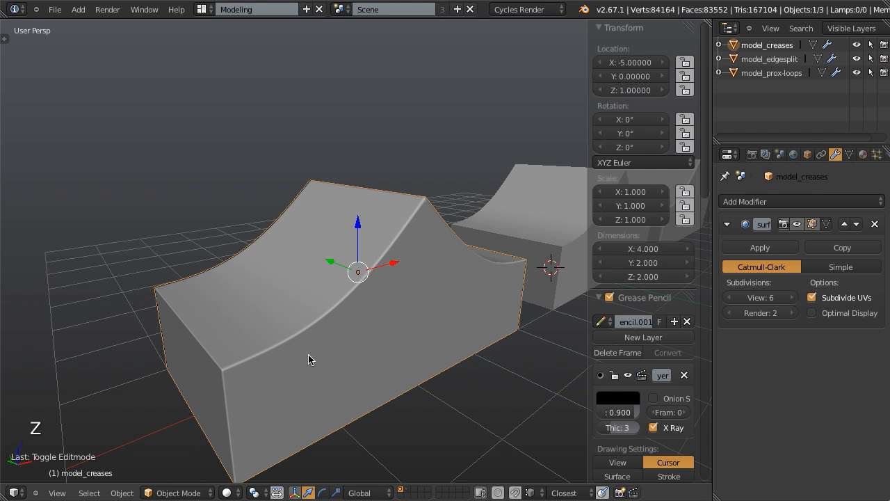
{"action": "mouse_move", "coordinate": [152, 359]}
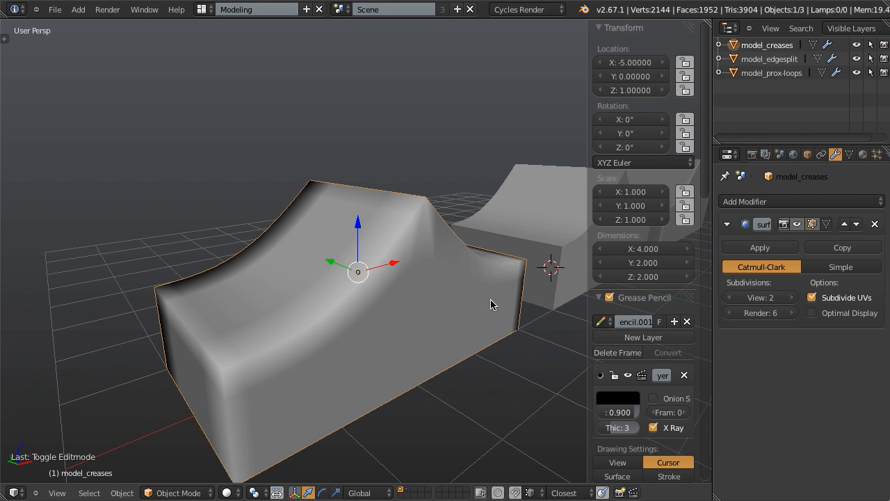
{"action": "scroll", "scroll_direction": "down", "scroll_amount": 3}
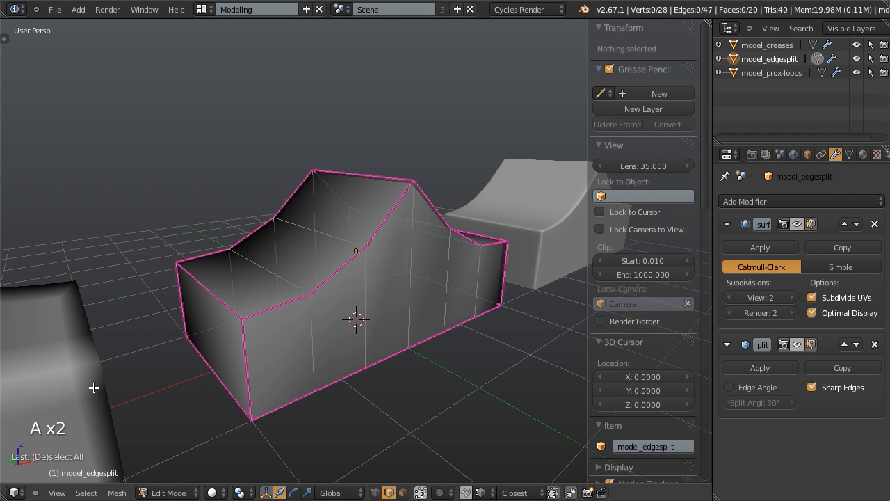
{"action": "mouse_move", "coordinate": [150, 349]}
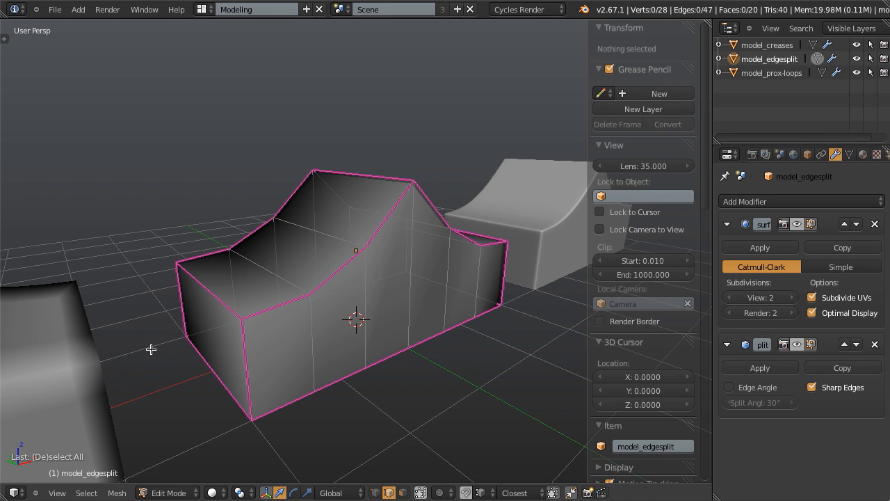
- Turn off the EdgeSplit modifier's Sharp Edges option and enter Edit Mode on the edge-split ramp
{"action": "key", "text": "Tab"}
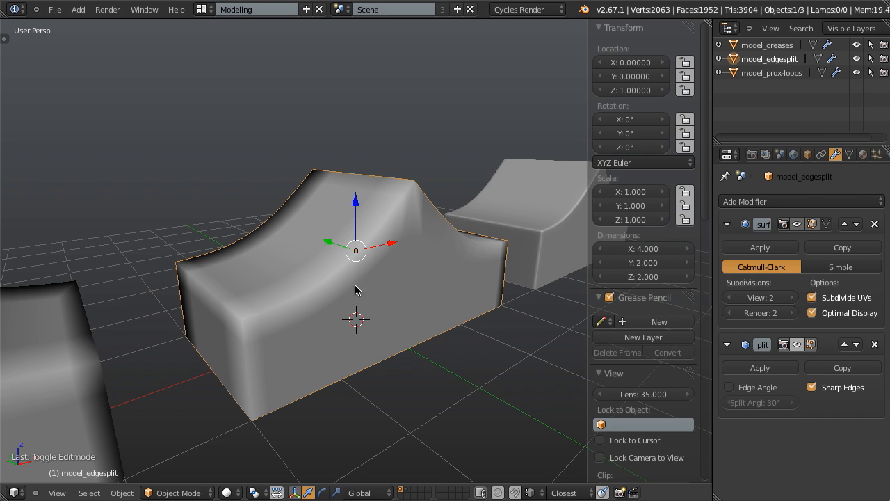
{"action": "mouse_move", "coordinate": [351, 317]}
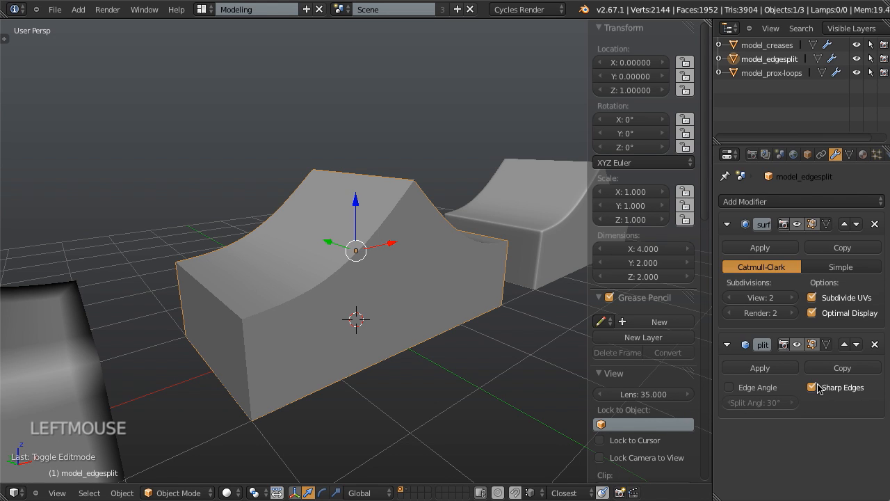
{"action": "mouse_move", "coordinate": [804, 392]}
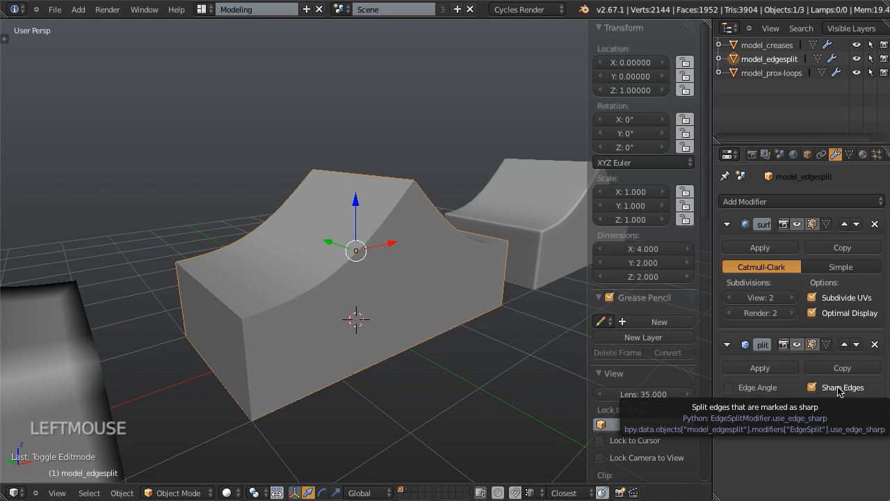
{"action": "left_click", "coordinate": [812, 387]}
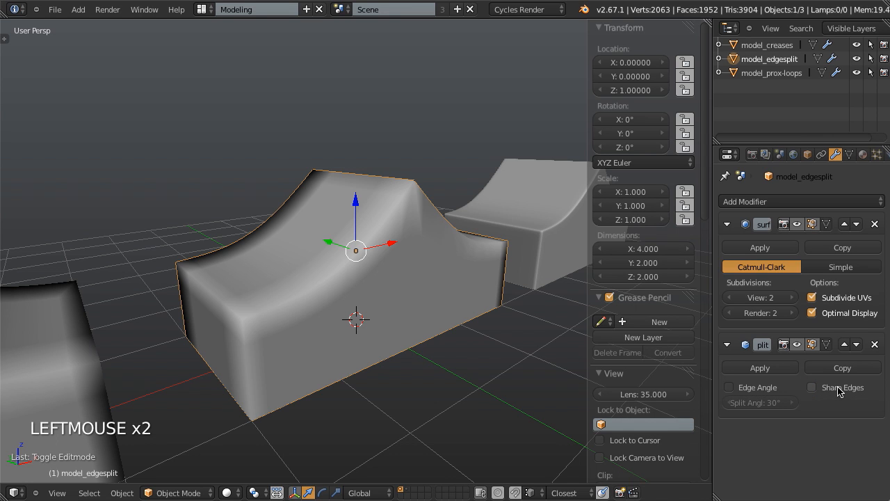
{"action": "key", "text": "Tab"}
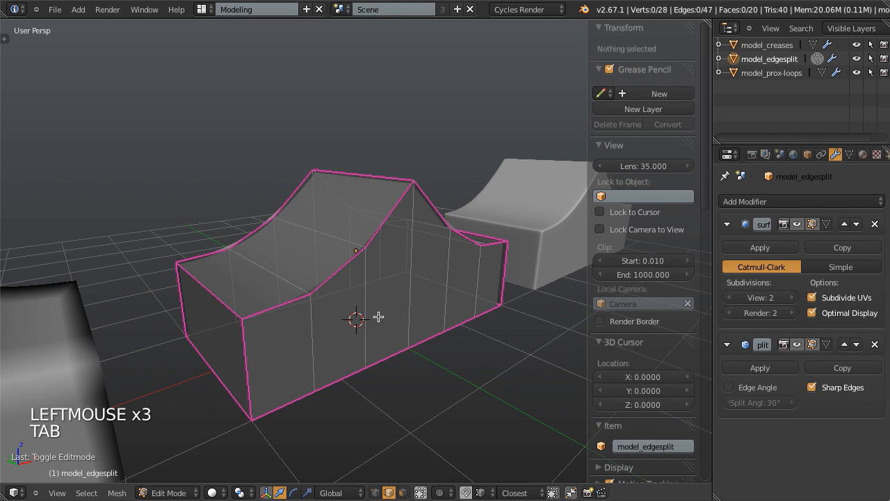
{"action": "mouse_move", "coordinate": [424, 181]}
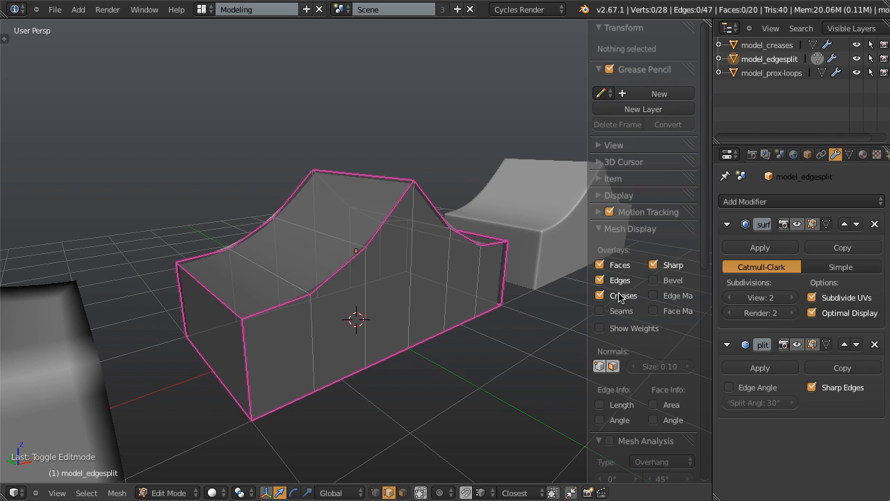
- Hide the crease overlay and select an outline edge of the ramp in solid shading
{"action": "left_click", "coordinate": [600, 295]}
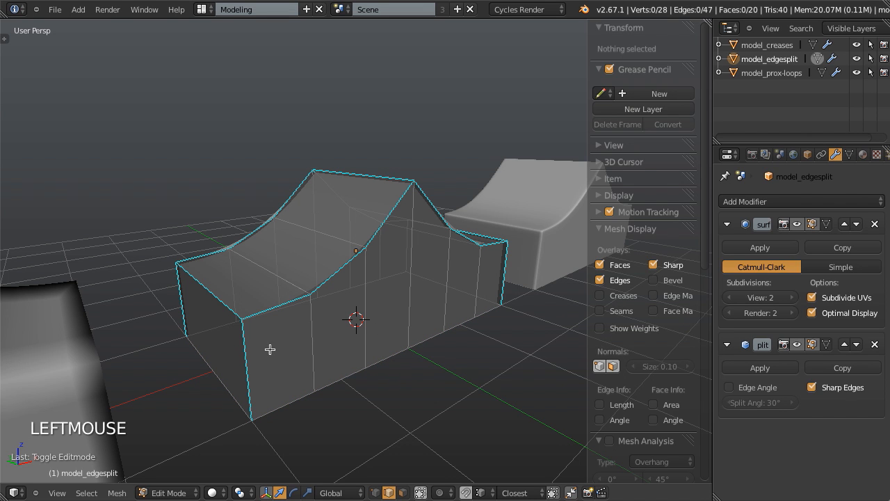
{"action": "right_click", "coordinate": [339, 270]}
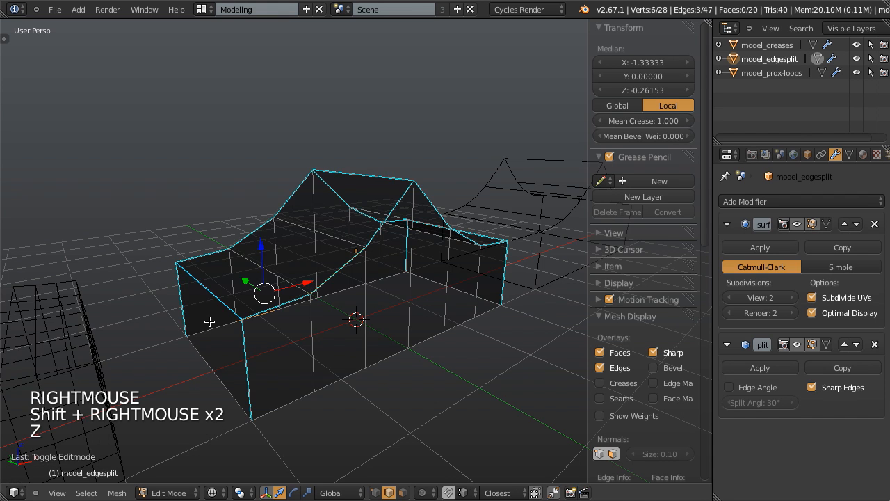
{"action": "key", "text": "z"}
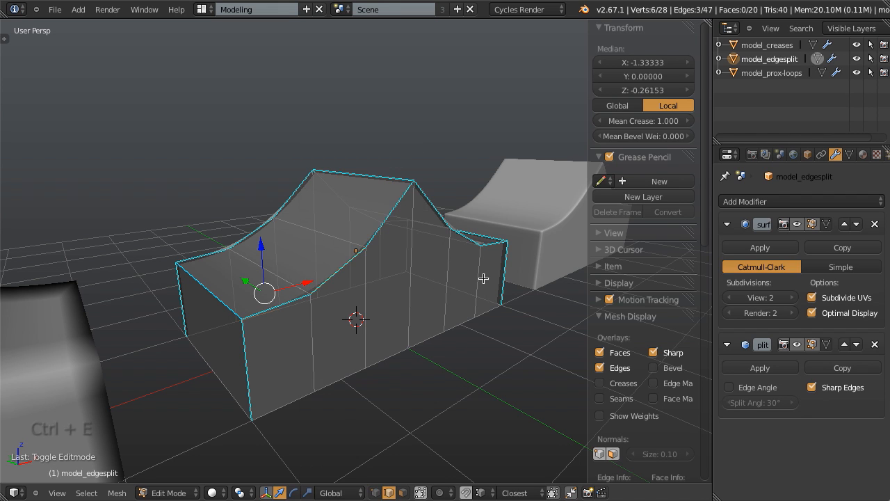
{"action": "key", "text": "Tab"}
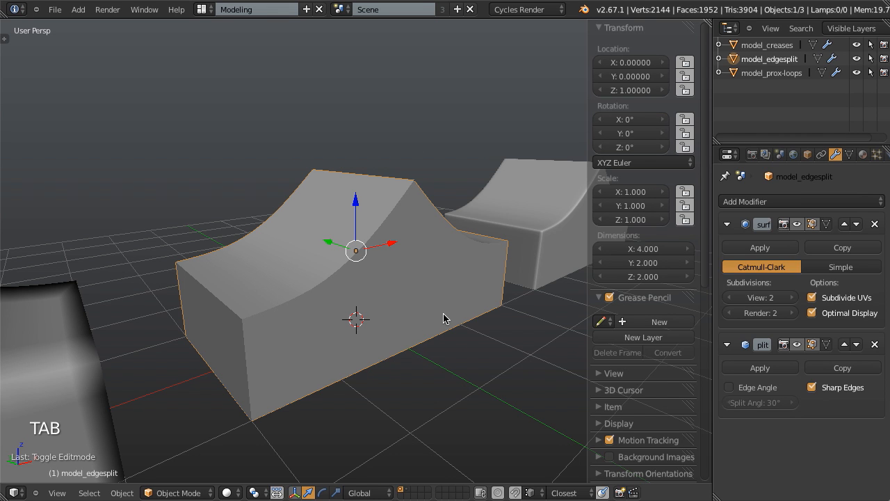
{"action": "mouse_move", "coordinate": [847, 425]}
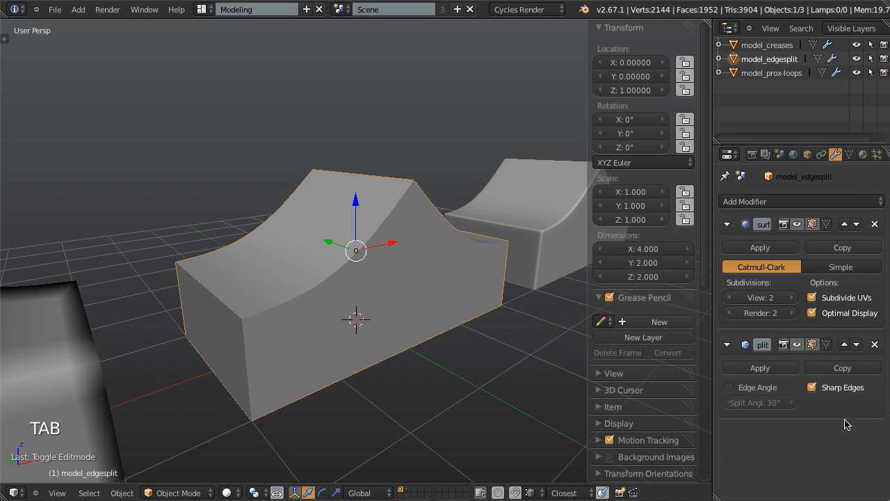
{"action": "mouse_move", "coordinate": [216, 318]}
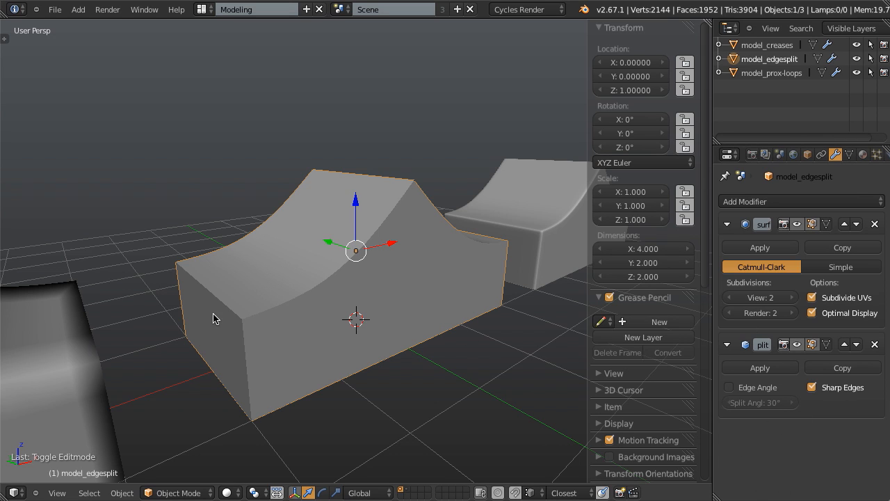
{"action": "mouse_move", "coordinate": [239, 327]}
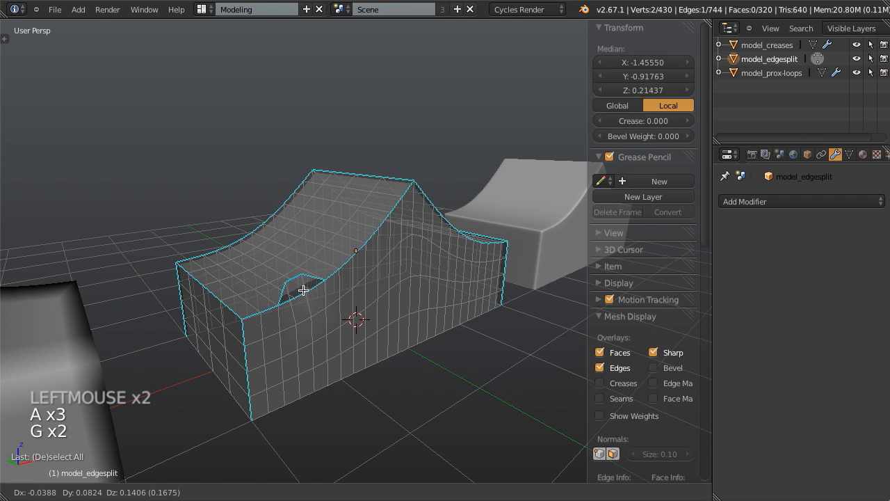
{"action": "key", "text": "Tab"}
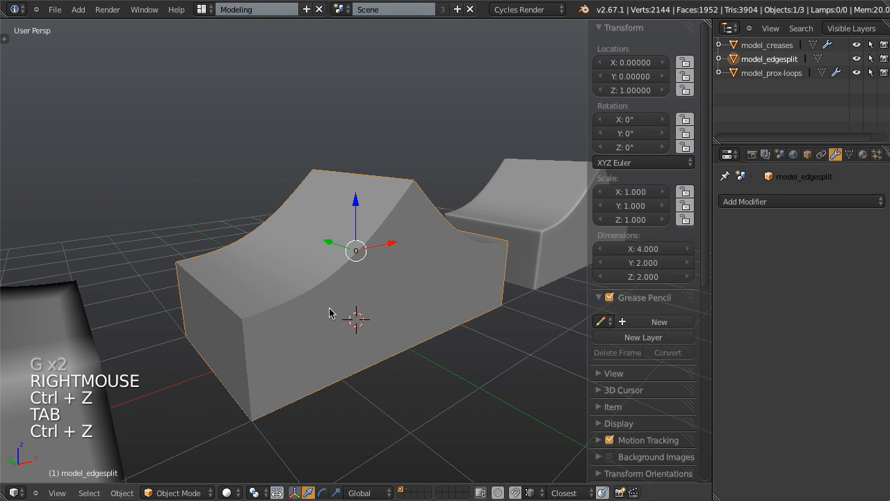
{"action": "key", "text": "ctrl+z"}
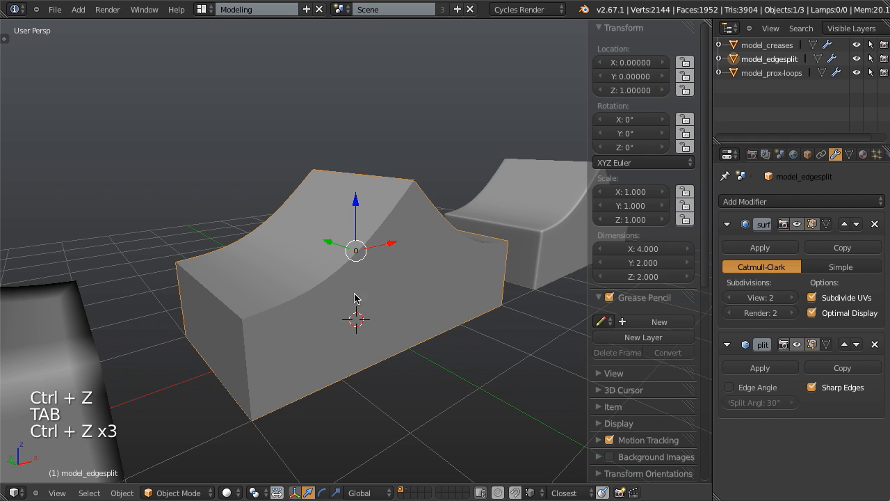
{"action": "key", "text": "a"}
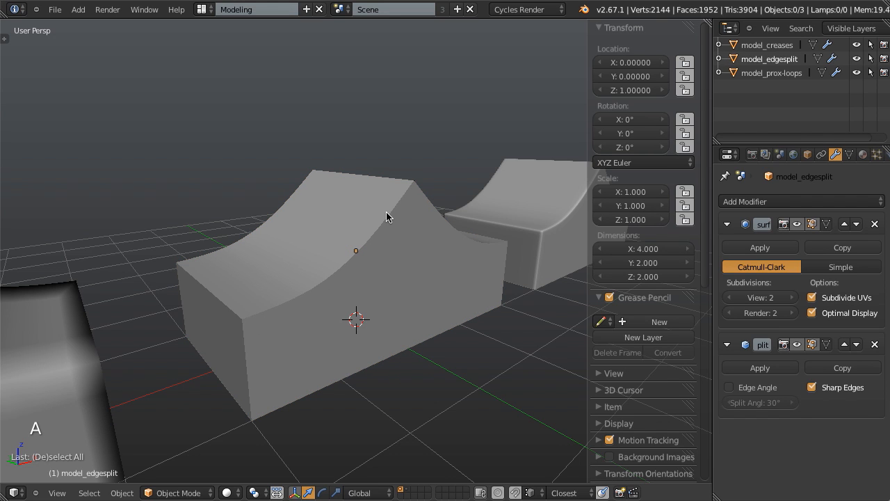
{"action": "mouse_move", "coordinate": [362, 231]}
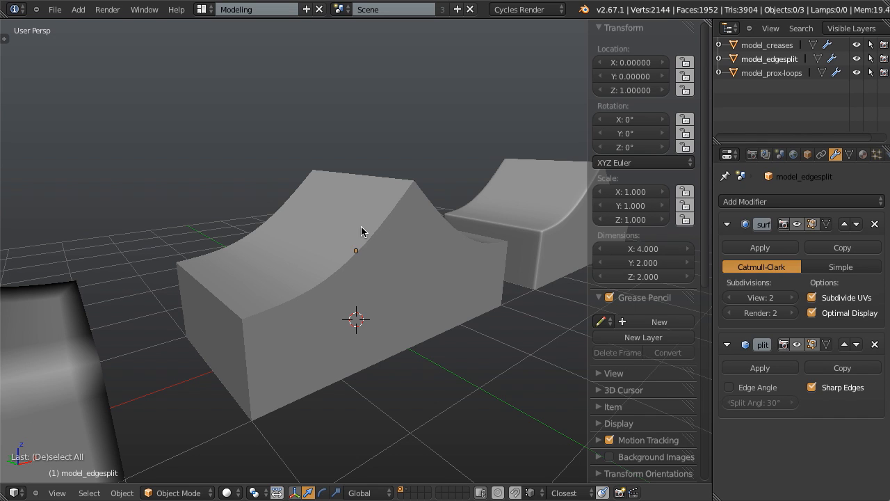
{"action": "mouse_move", "coordinate": [364, 234]}
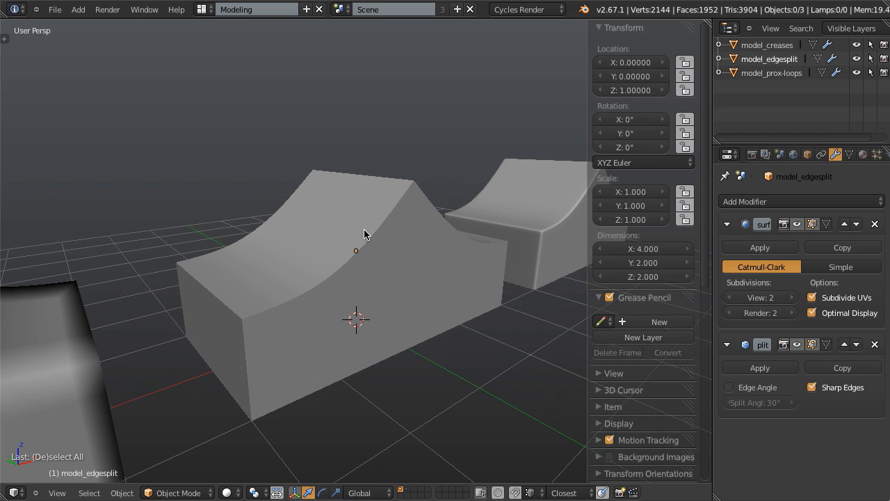
{"action": "mouse_move", "coordinate": [381, 230]}
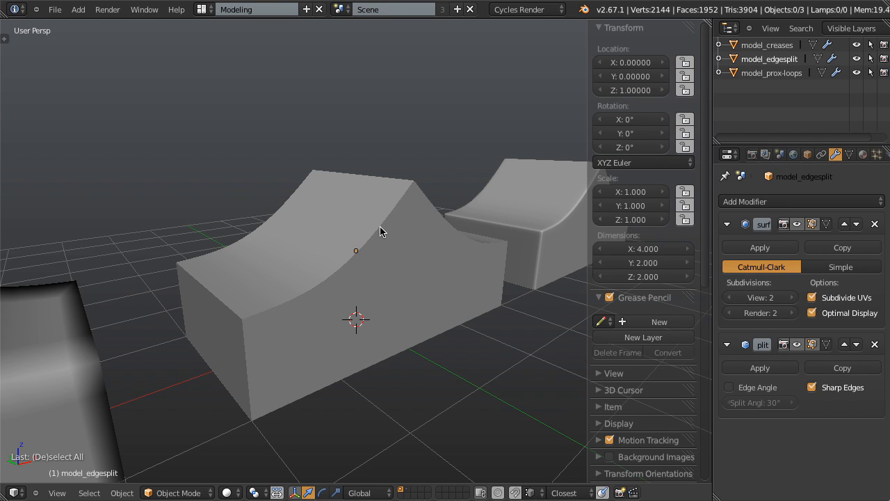
{"action": "mouse_move", "coordinate": [387, 236]}
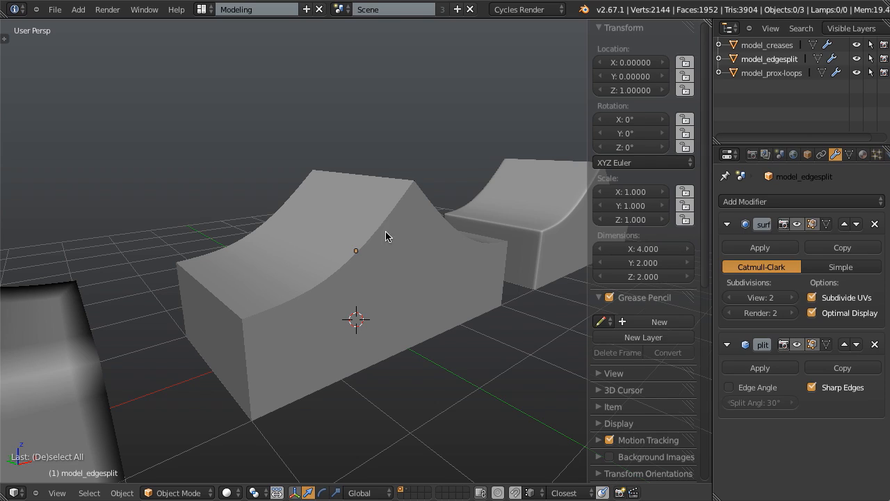
{"action": "scroll", "scroll_direction": "down", "scroll_amount": 3}
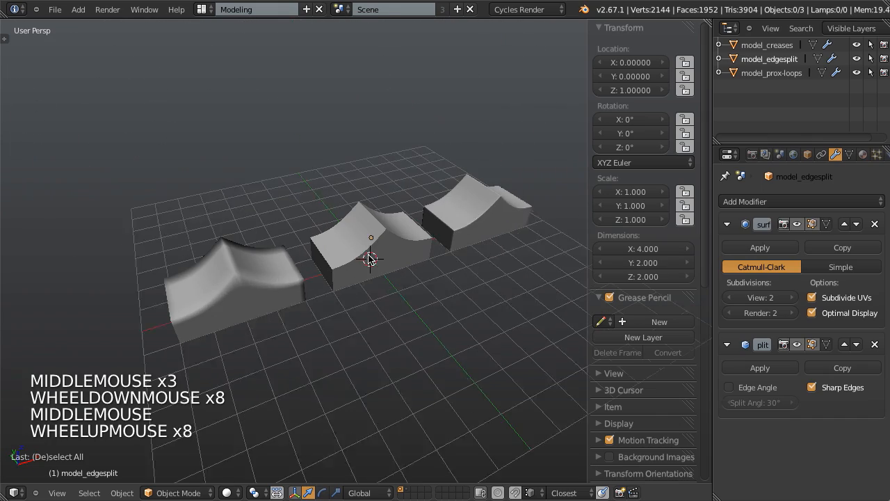
{"action": "scroll", "scroll_direction": "up", "scroll_amount": 3}
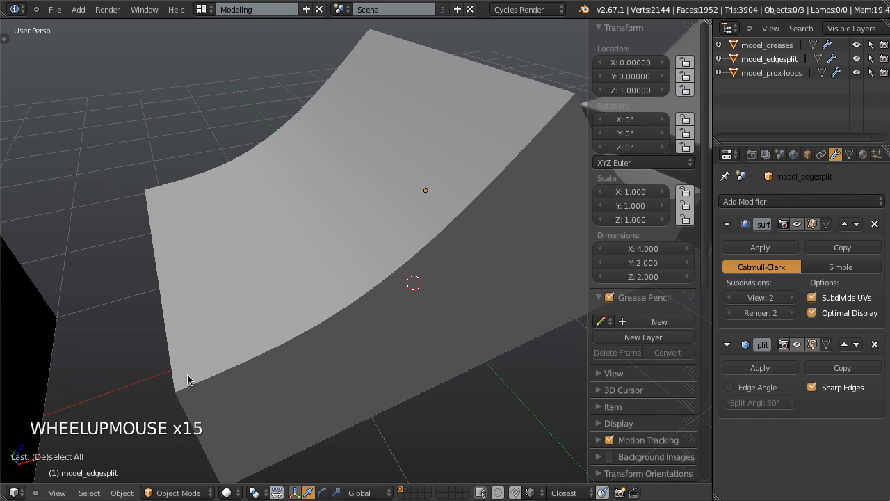
{"action": "mouse_move", "coordinate": [540, 131]}
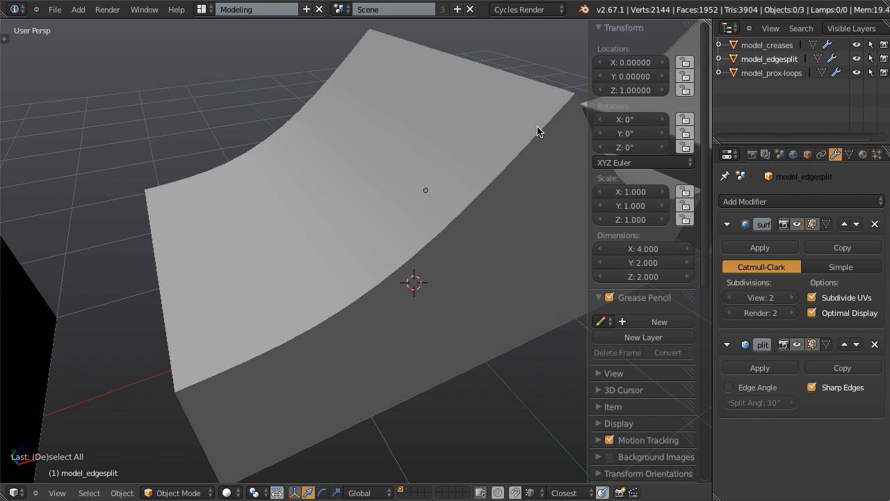
{"action": "mouse_move", "coordinate": [339, 303]}
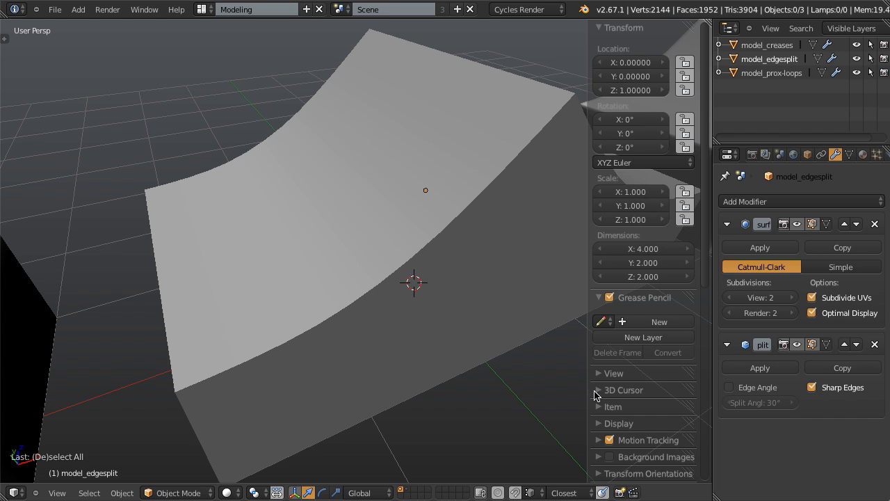
{"action": "scroll", "scroll_direction": "down", "scroll_amount": 3}
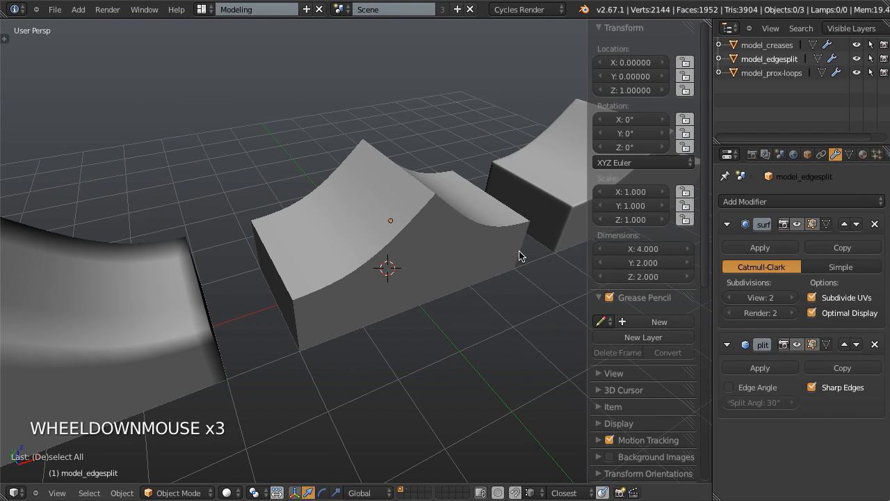
{"action": "mouse_move", "coordinate": [526, 228]}
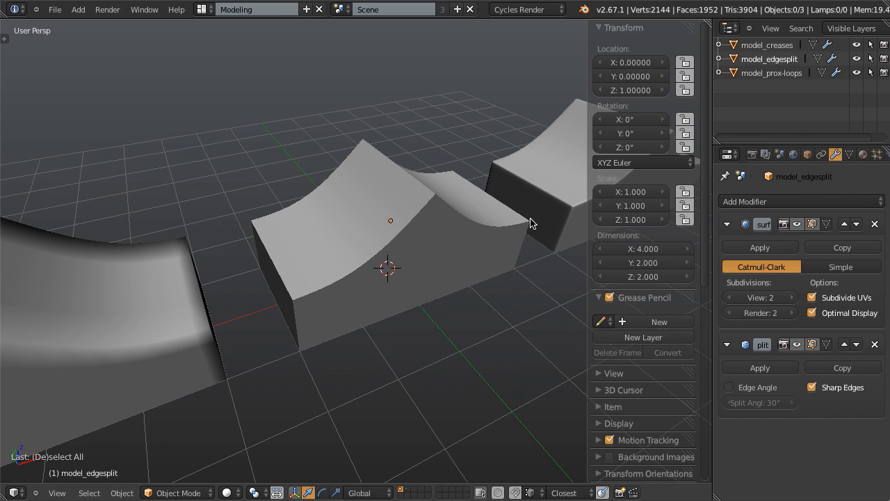
- Enter Edit Mode on model_prox-loops in edge select mode and pick the loop beside the ridge
{"action": "right_click", "coordinate": [540, 211]}
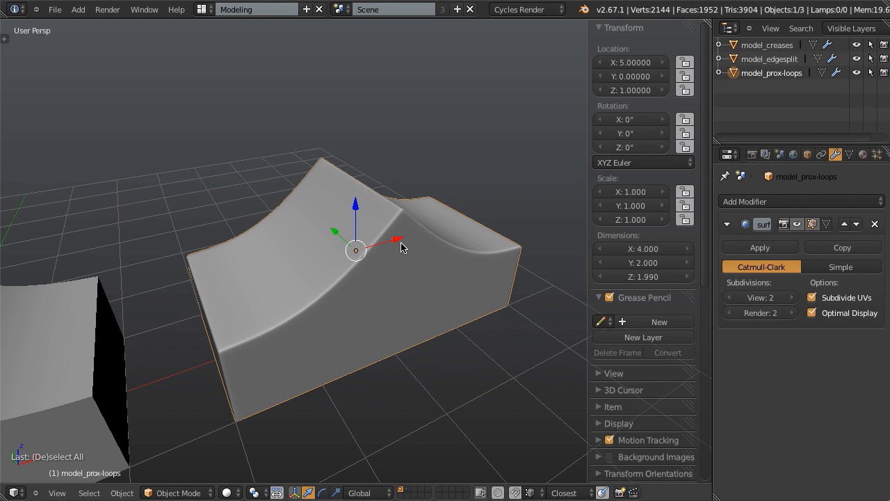
{"action": "key", "text": "Tab"}
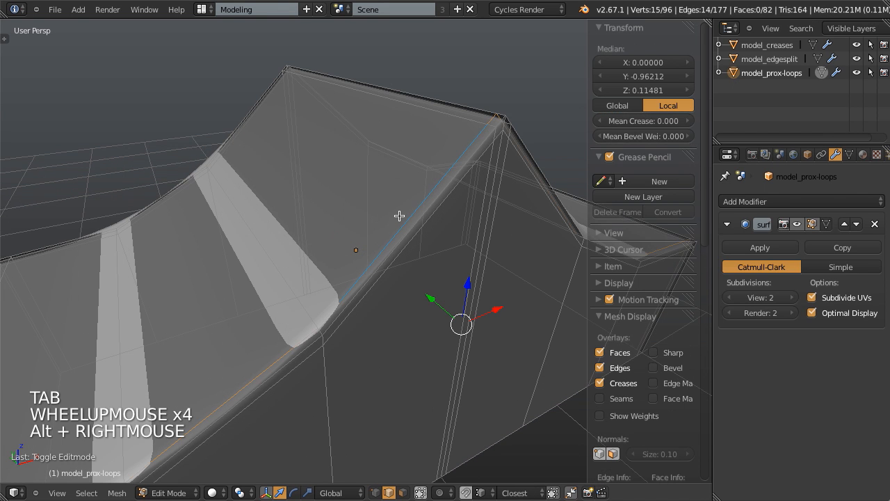
{"action": "key", "text": "ctrl+tab"}
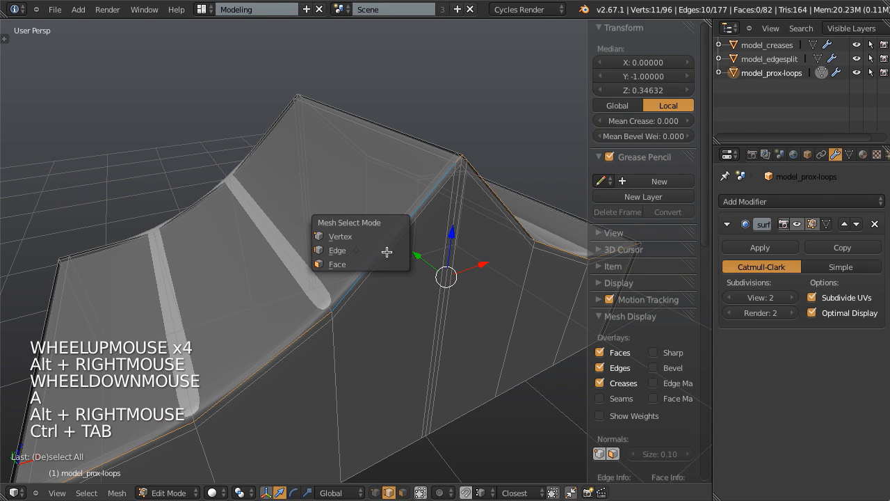
{"action": "left_click", "coordinate": [339, 237]}
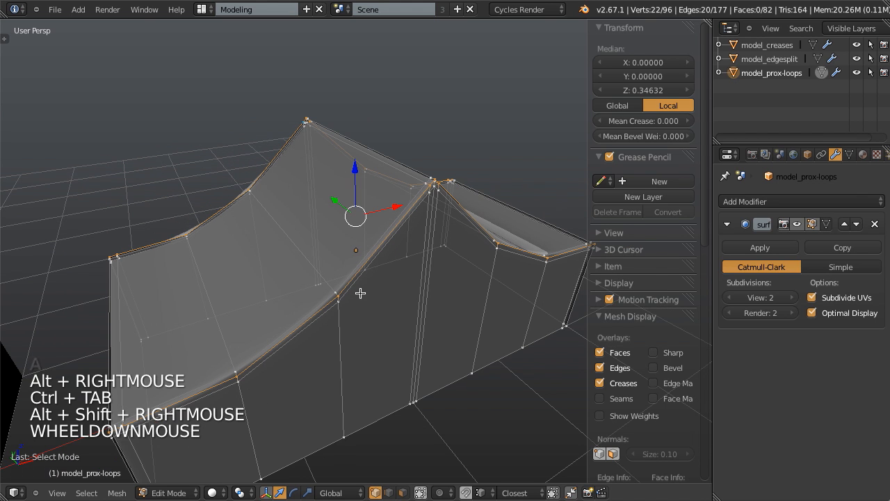
{"action": "key", "text": "a"}
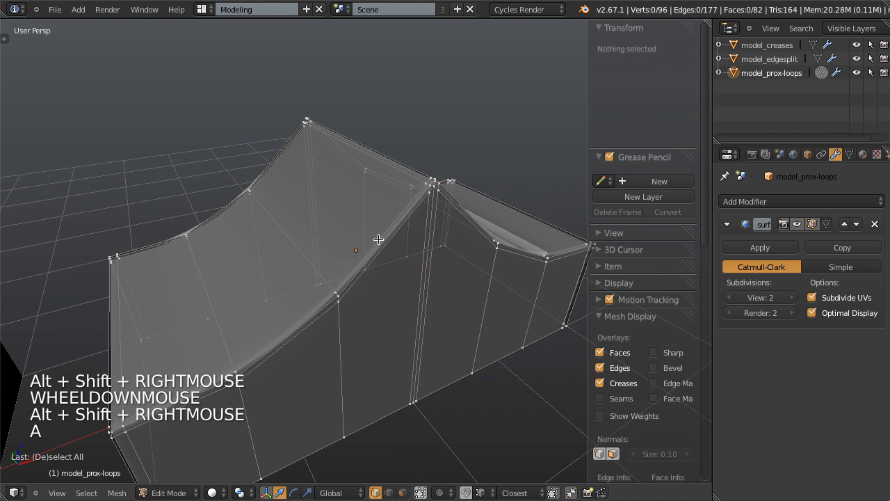
{"action": "key", "text": "a"}
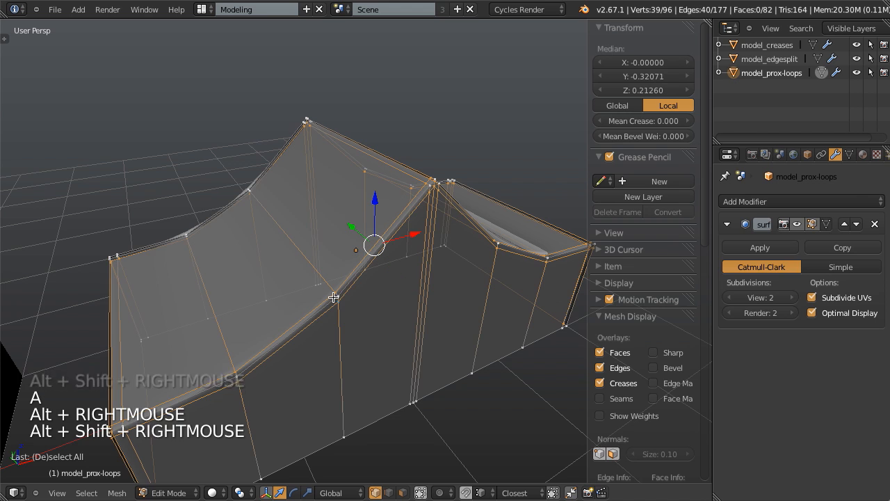
{"action": "mouse_move", "coordinate": [389, 211]}
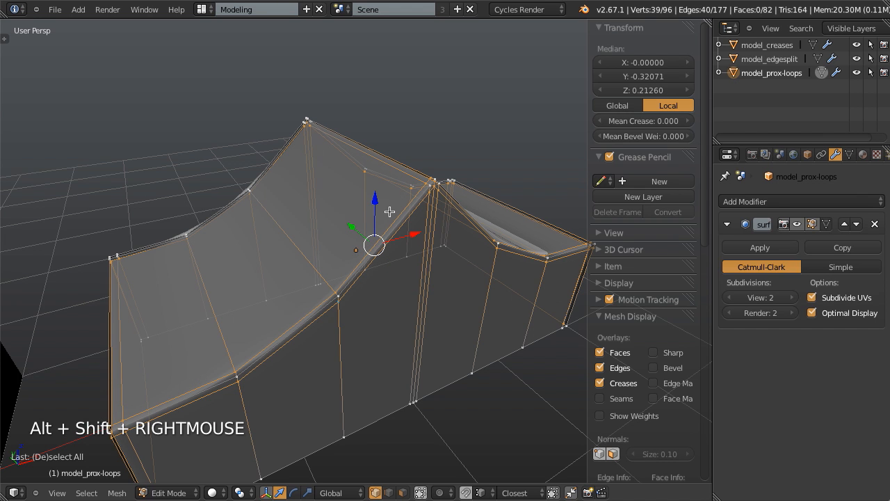
{"action": "scroll", "scroll_direction": "up", "scroll_amount": 3}
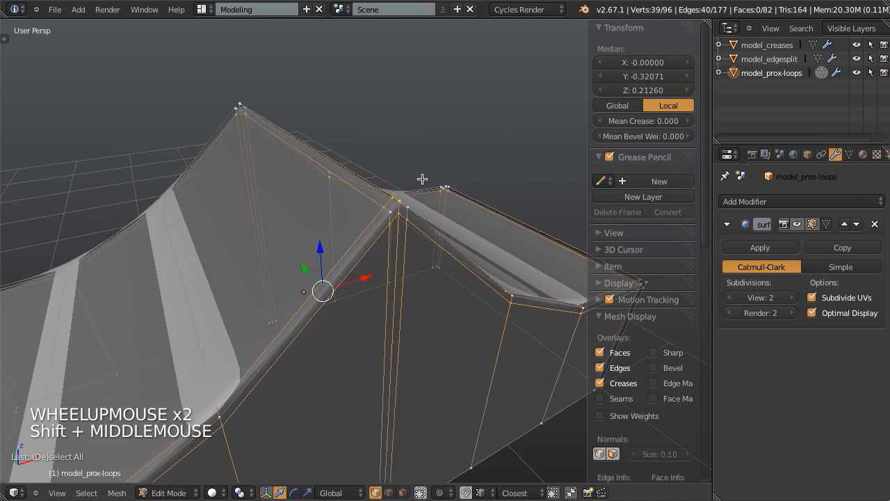
{"action": "key", "text": "a"}
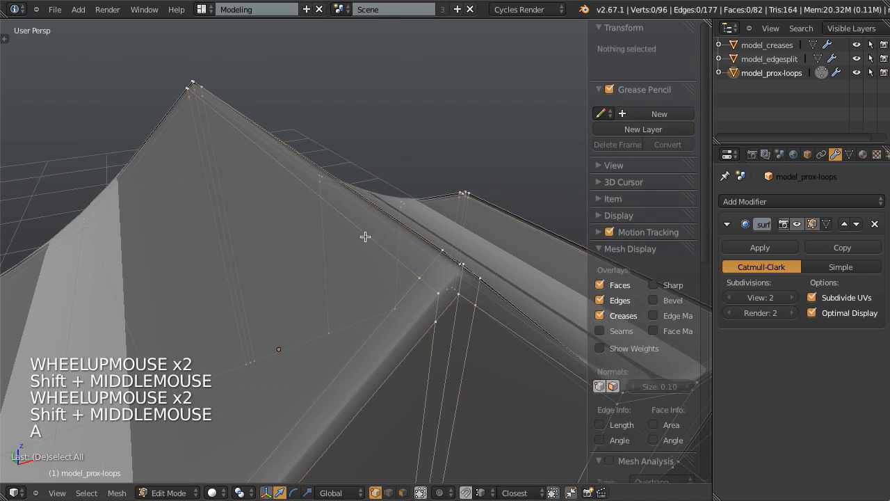
{"action": "key", "text": "Alt+RIGHTMOUSE"}
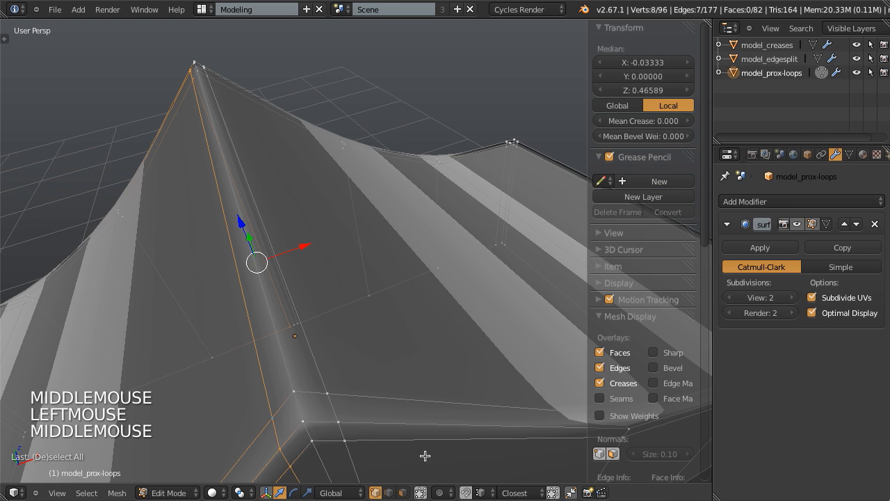
- Edge-slide the selected loop toward the peak and view the sharper subdivided ridge
{"action": "scroll", "scroll_direction": "down", "scroll_amount": 3}
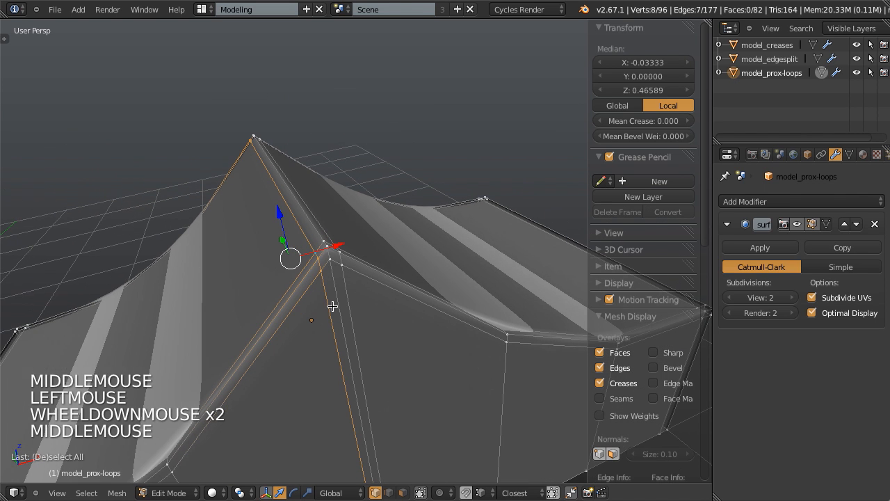
{"action": "key", "text": "g"}
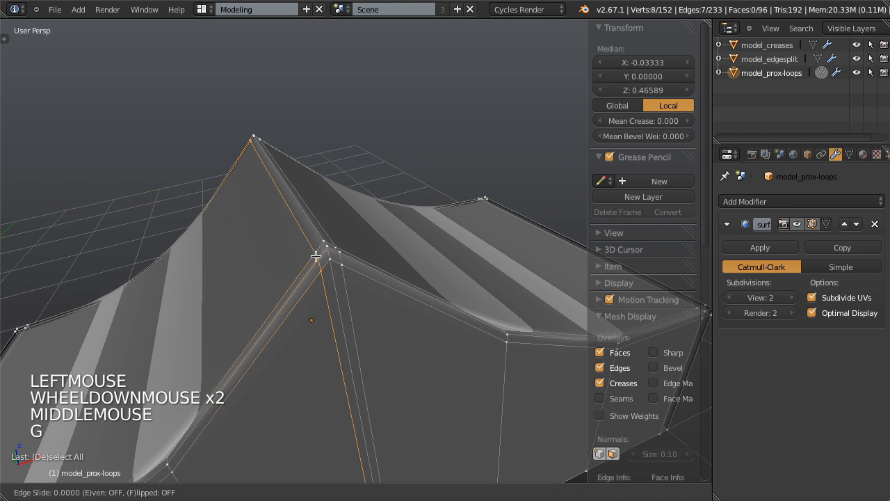
{"action": "key", "text": "a"}
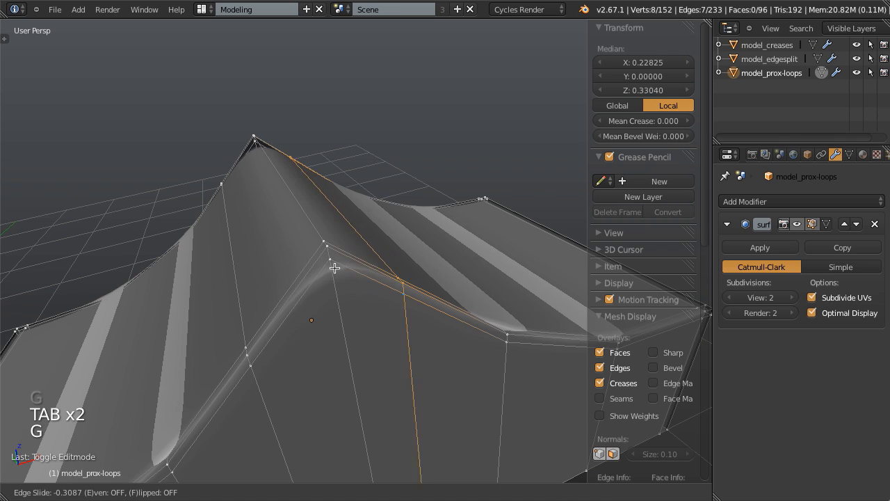
{"action": "left_click", "coordinate": [334, 267]}
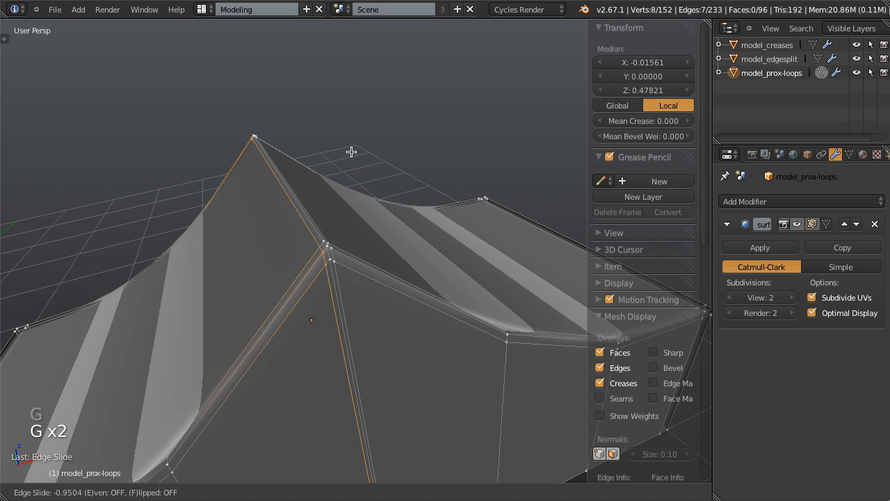
{"action": "key", "text": "Tab"}
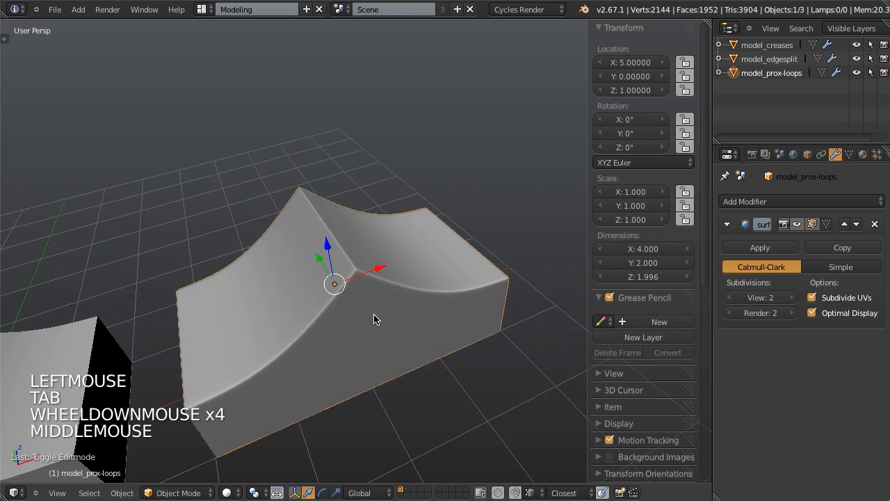
- Remove the sketched annotation strokes and return to the smooth object view of the ramp
{"action": "scroll", "scroll_direction": "up", "scroll_amount": 3}
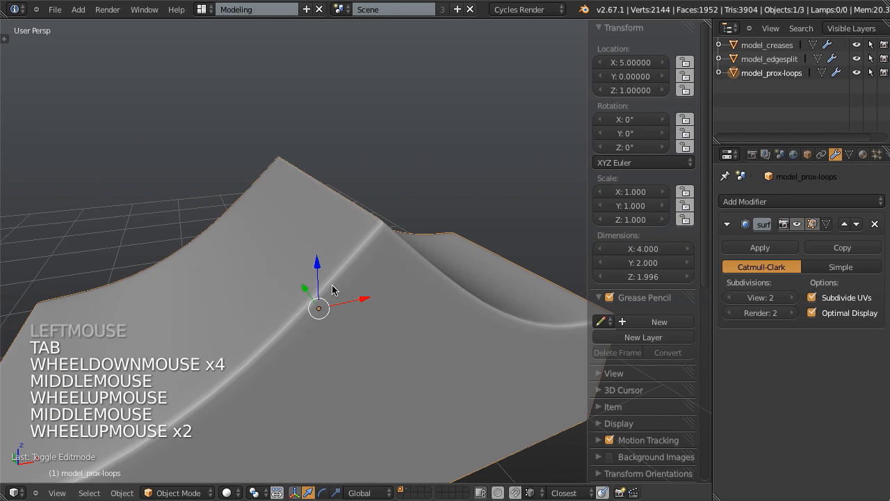
{"action": "key", "text": "Tab"}
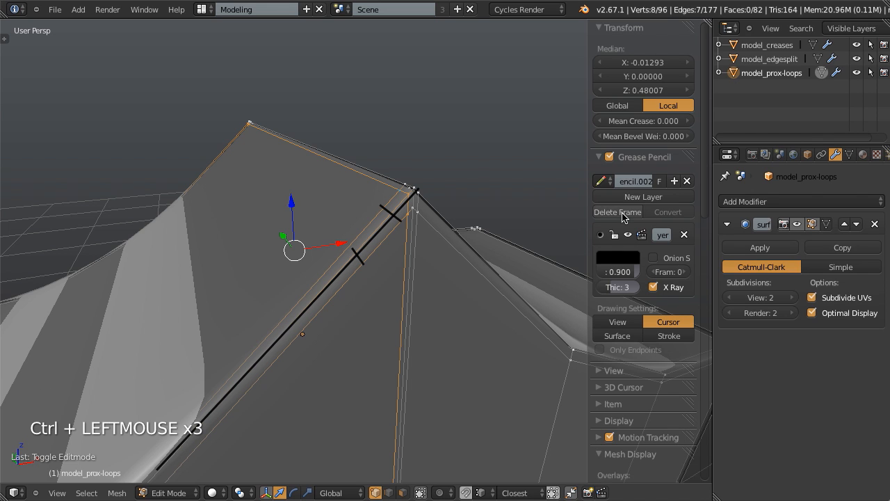
{"action": "left_click", "coordinate": [618, 211]}
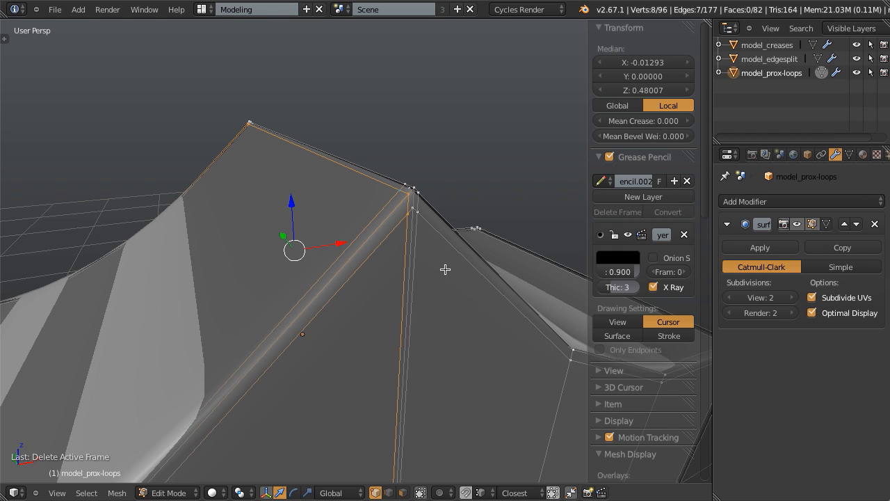
{"action": "key", "text": "Tab"}
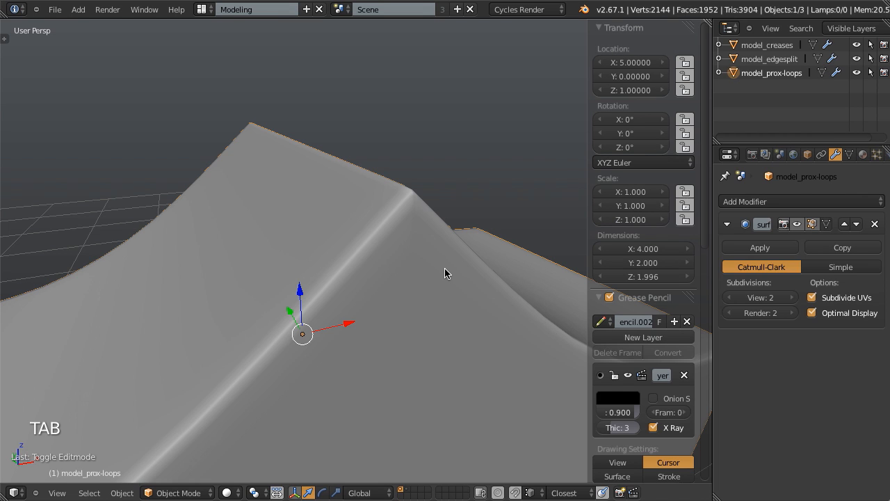
{"action": "mouse_move", "coordinate": [419, 224]}
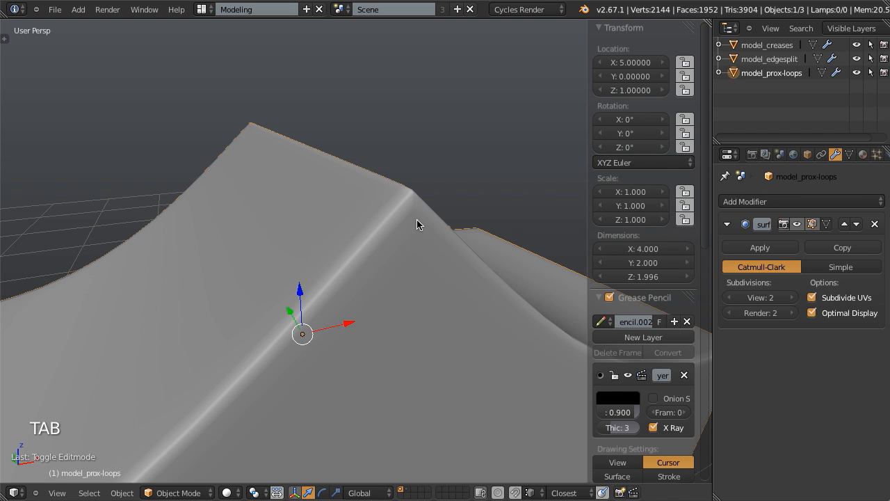
{"action": "mouse_move", "coordinate": [416, 217]}
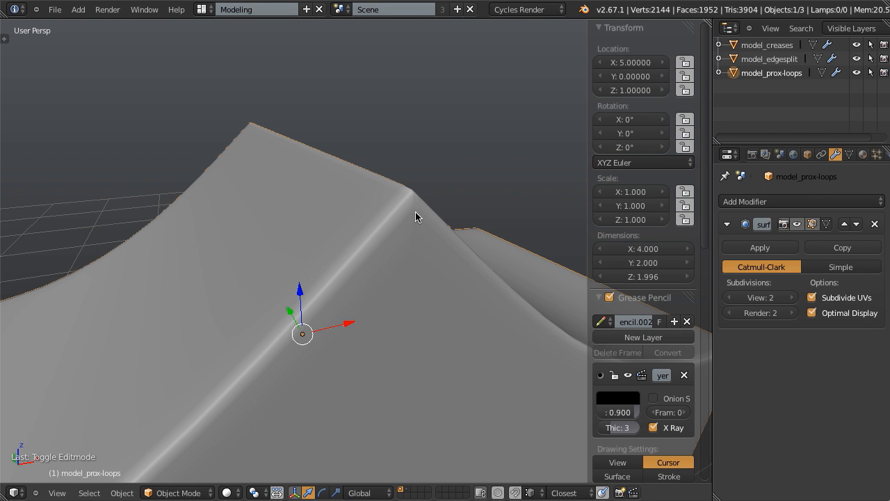
{"action": "scroll", "scroll_direction": "down", "scroll_amount": 3}
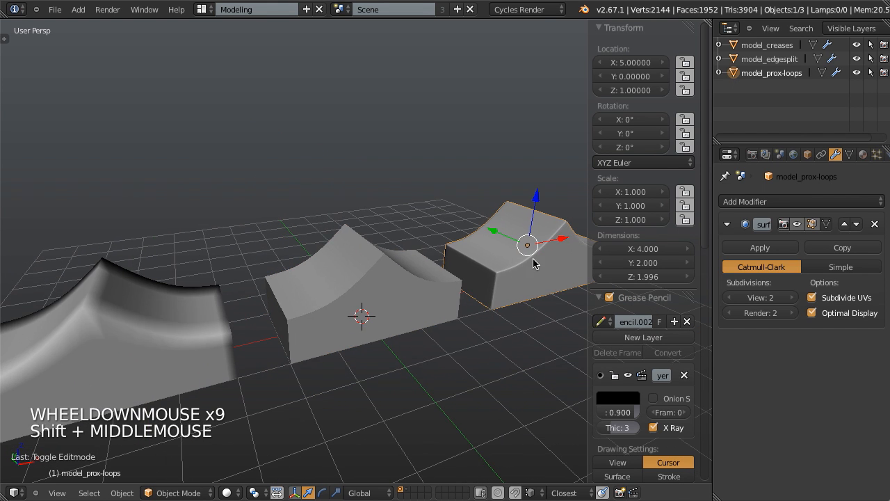
{"action": "mouse_move", "coordinate": [509, 270]}
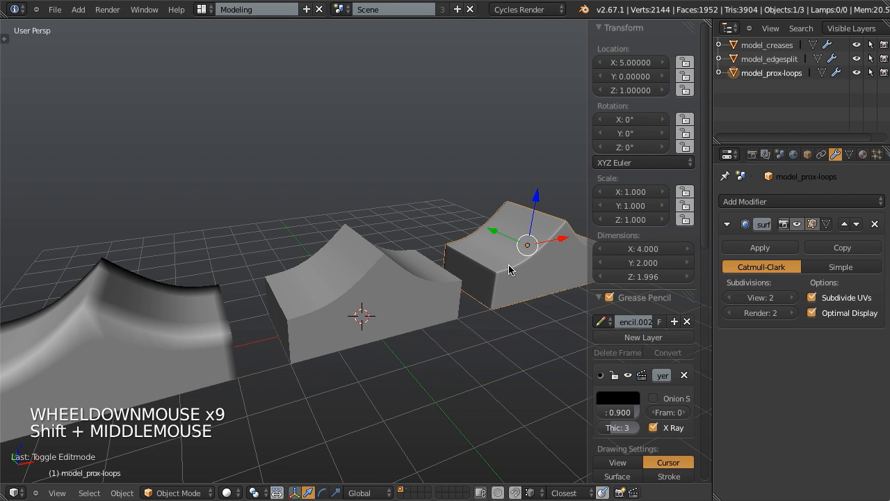
{"action": "key", "text": "Tab"}
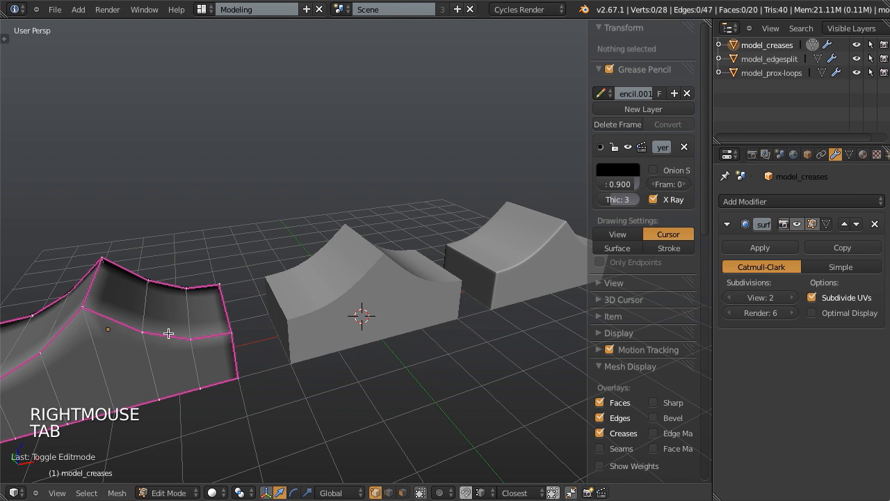
{"action": "key", "text": "Tab"}
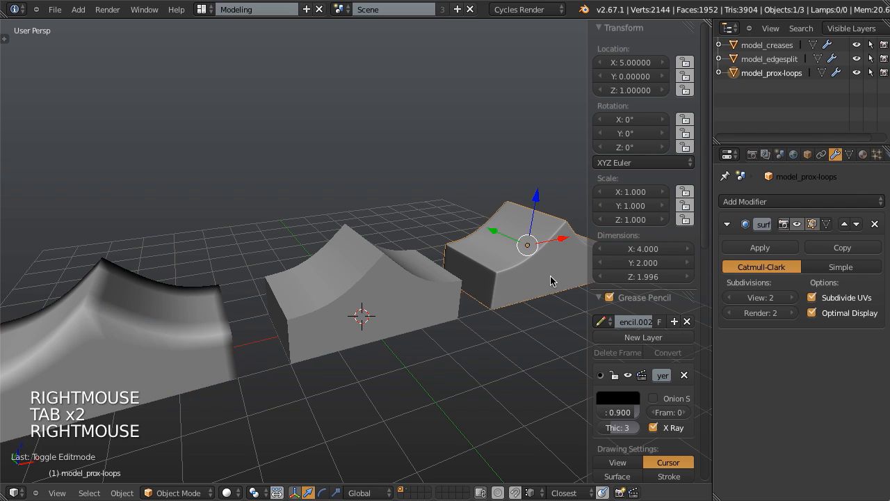
{"action": "mouse_move", "coordinate": [570, 249]}
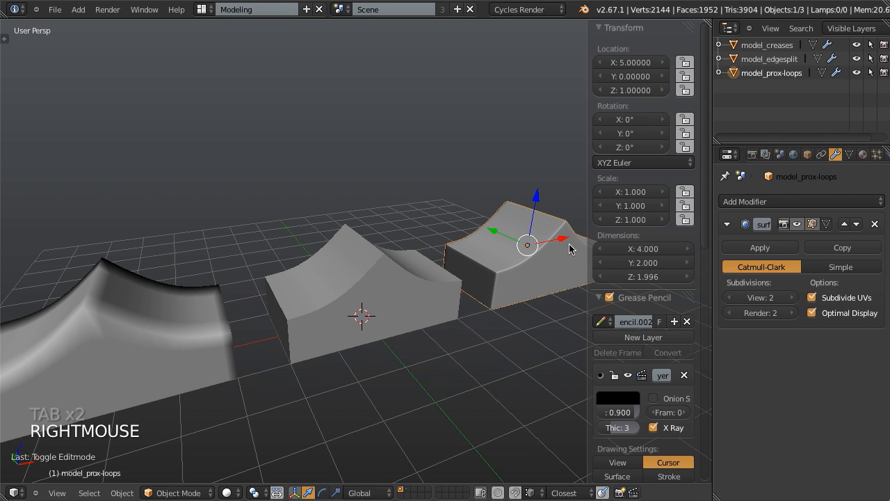
{"action": "mouse_move", "coordinate": [155, 373]}
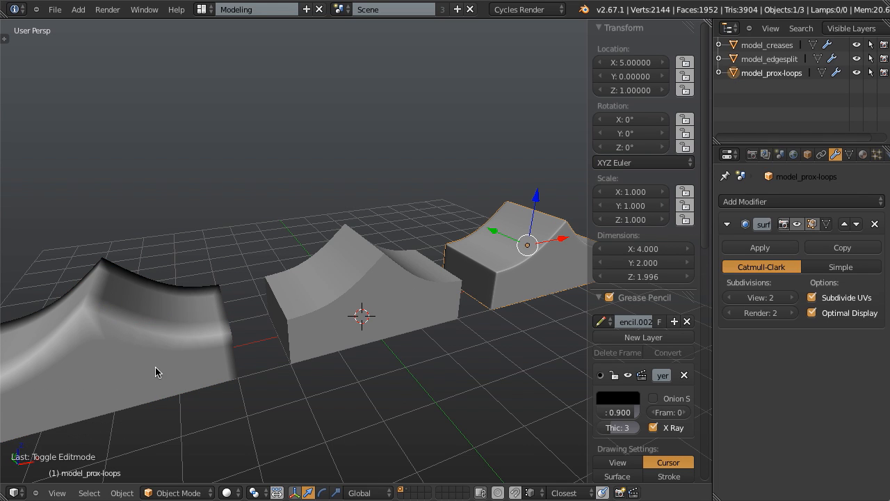
{"action": "right_click", "coordinate": [146, 340]}
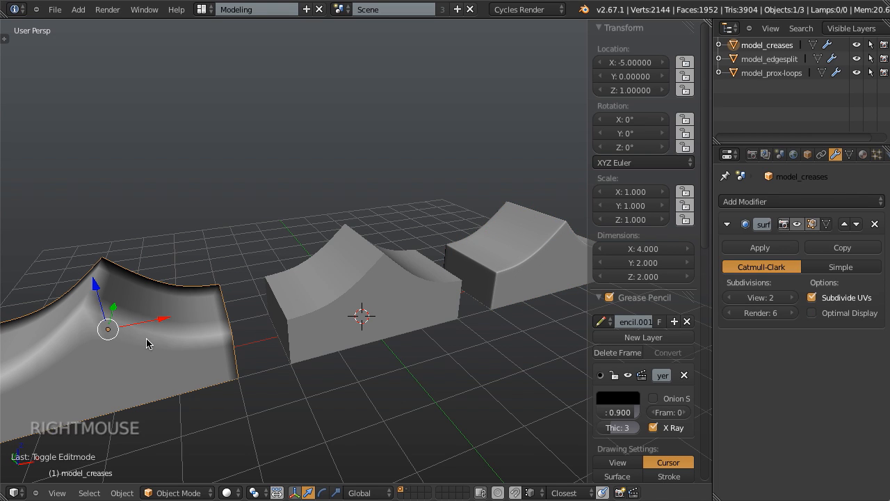
{"action": "mouse_move", "coordinate": [470, 290]}
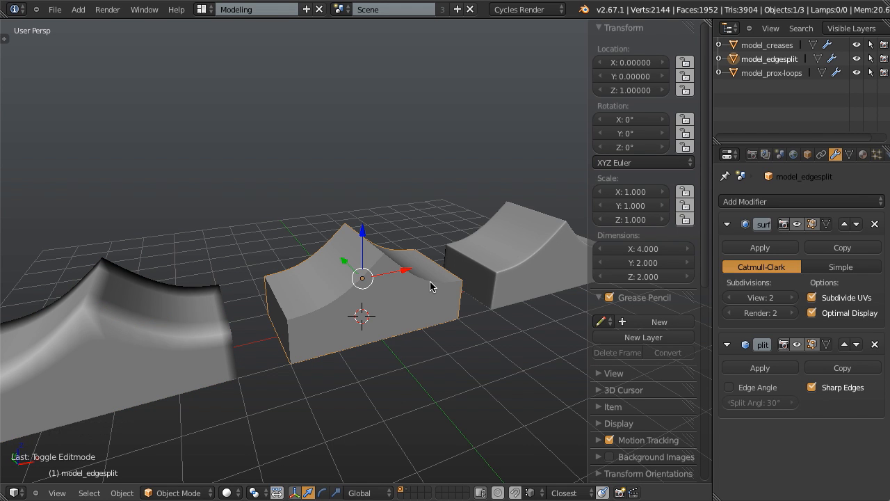
{"action": "mouse_move", "coordinate": [323, 321]}
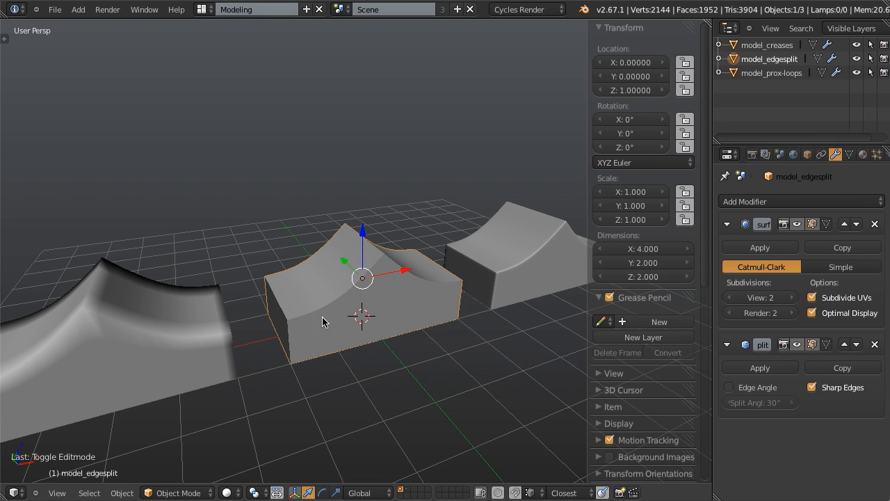
{"action": "mouse_move", "coordinate": [467, 292]}
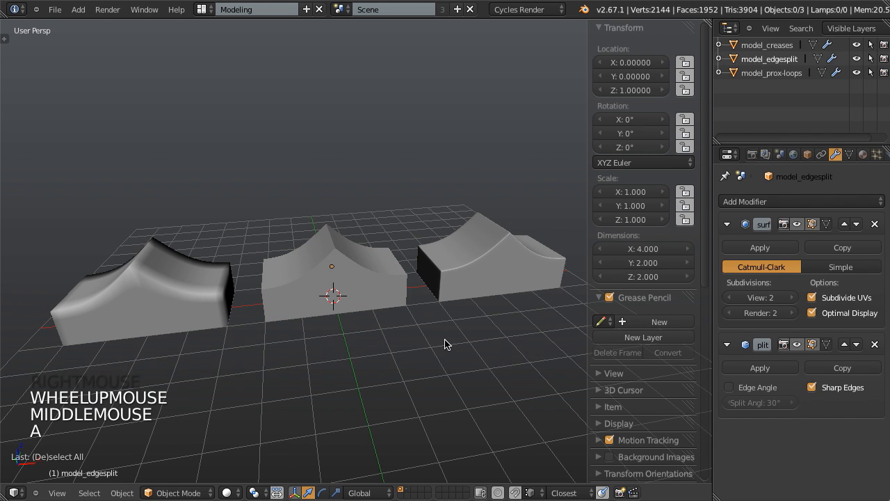
{"action": "right_click", "coordinate": [174, 286]}
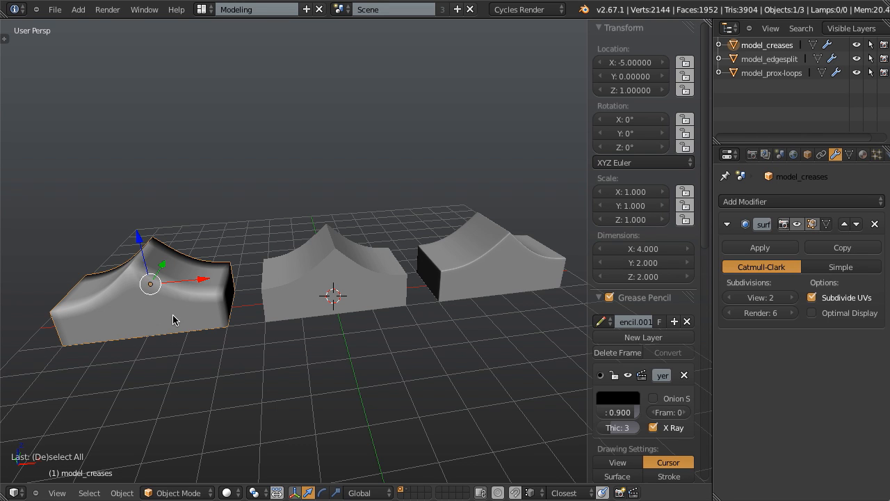
- Toggle editing on model_creases while trying a heavier crease, then undo the crease change
{"action": "key", "text": "Tab"}
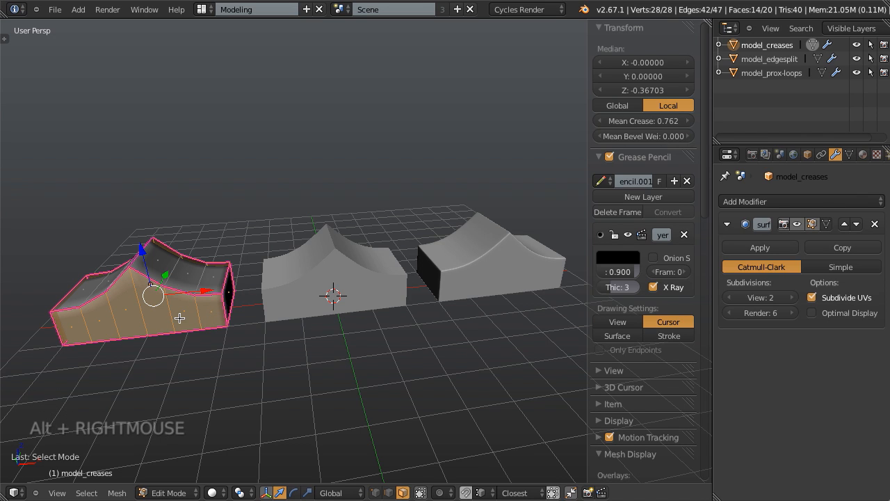
{"action": "mouse_move", "coordinate": [198, 308]}
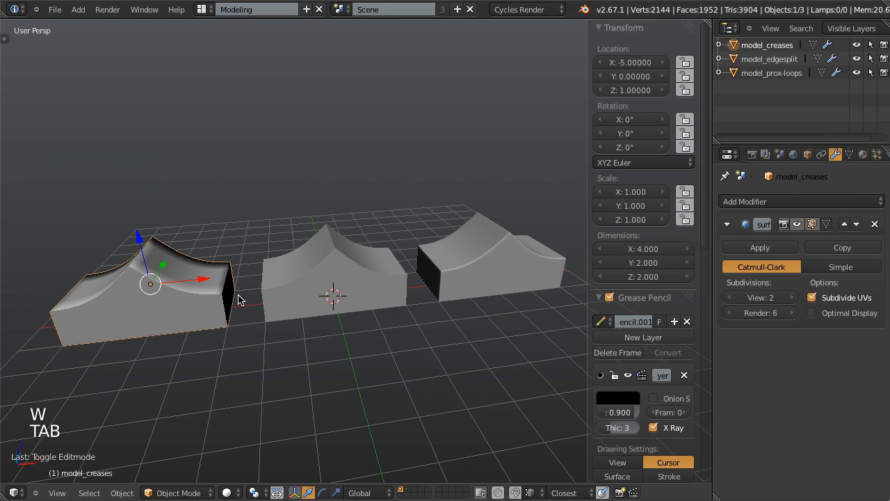
{"action": "key", "text": "Tab"}
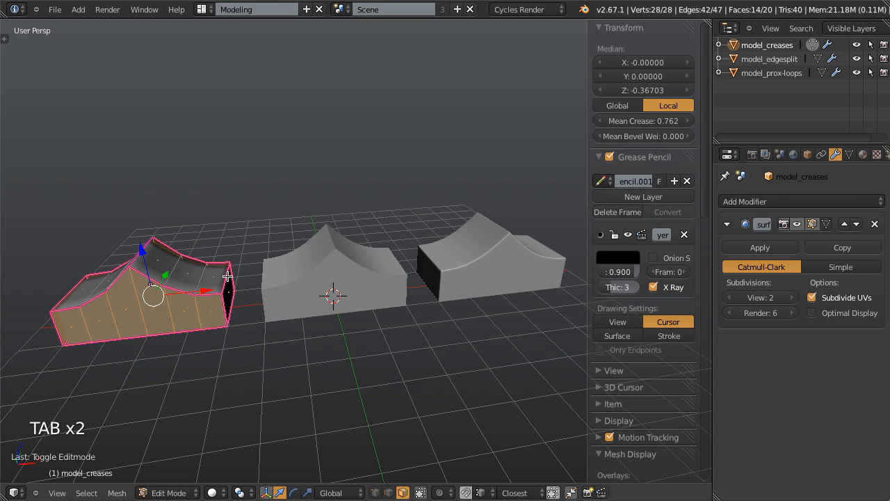
{"action": "key", "text": "Tab"}
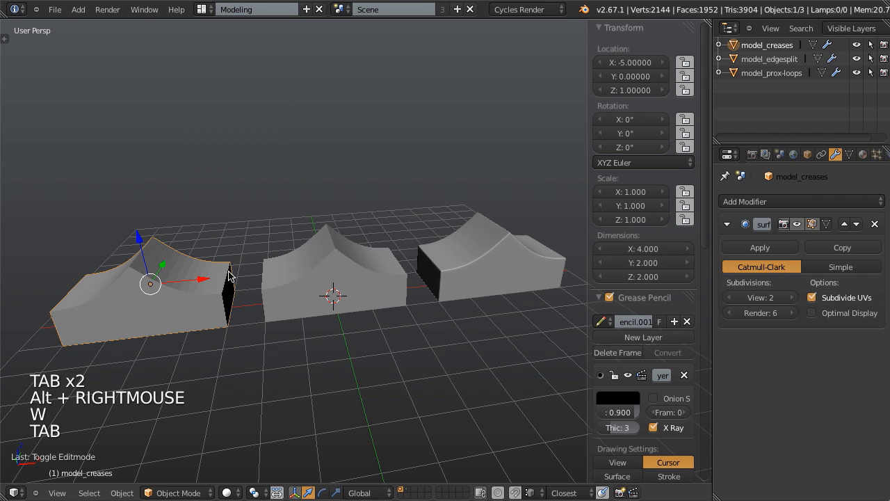
{"action": "key", "text": "Tab"}
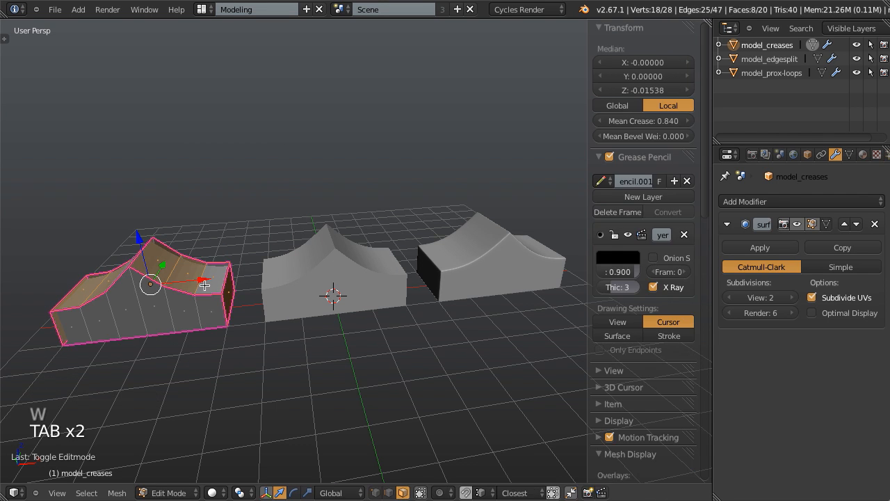
{"action": "key", "text": "ctrl+z"}
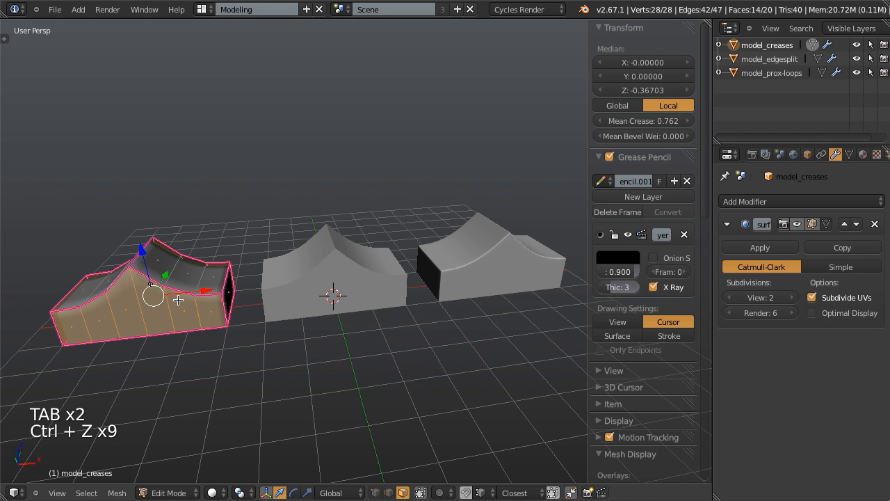
{"action": "key", "text": "Tab"}
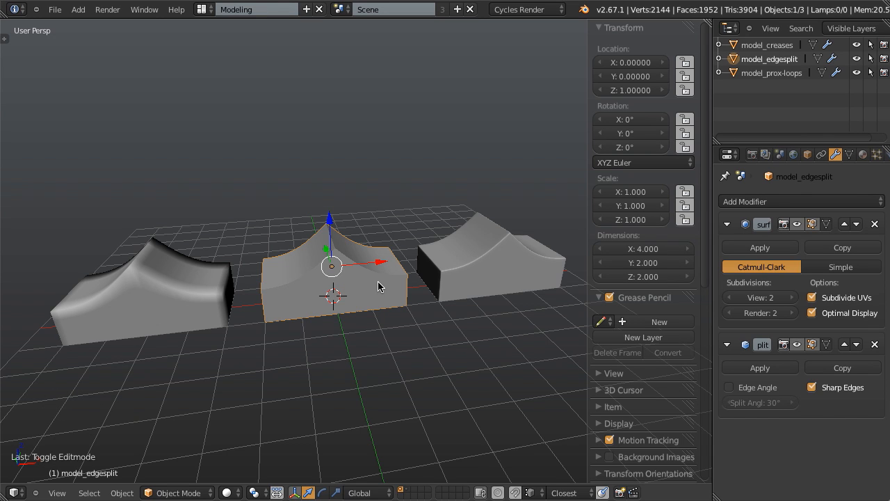
{"action": "mouse_move", "coordinate": [402, 281]}
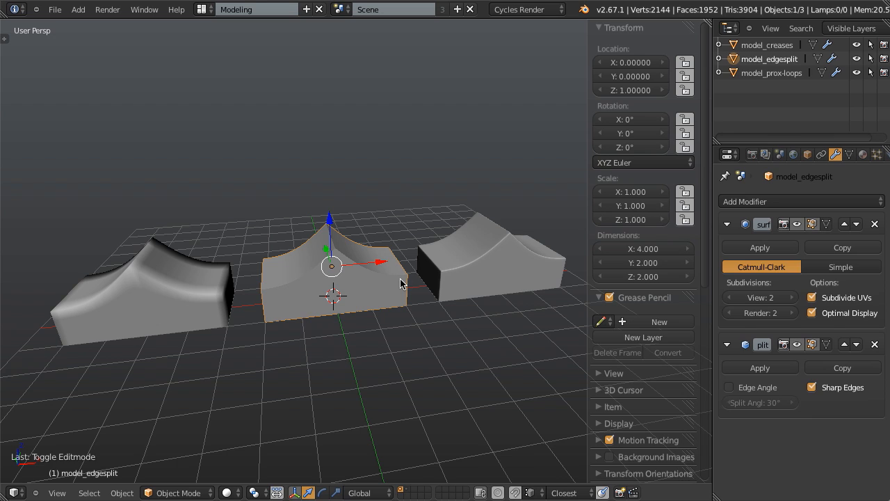
{"action": "mouse_move", "coordinate": [342, 275]}
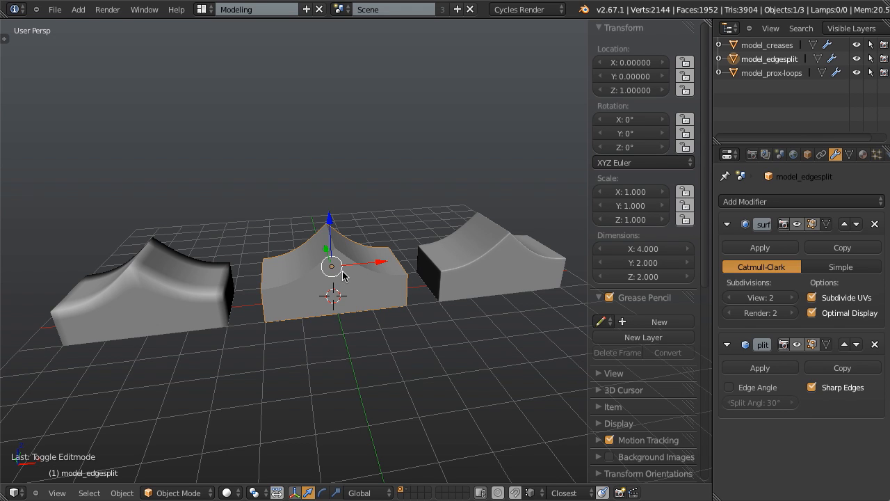
{"action": "mouse_move", "coordinate": [334, 292]}
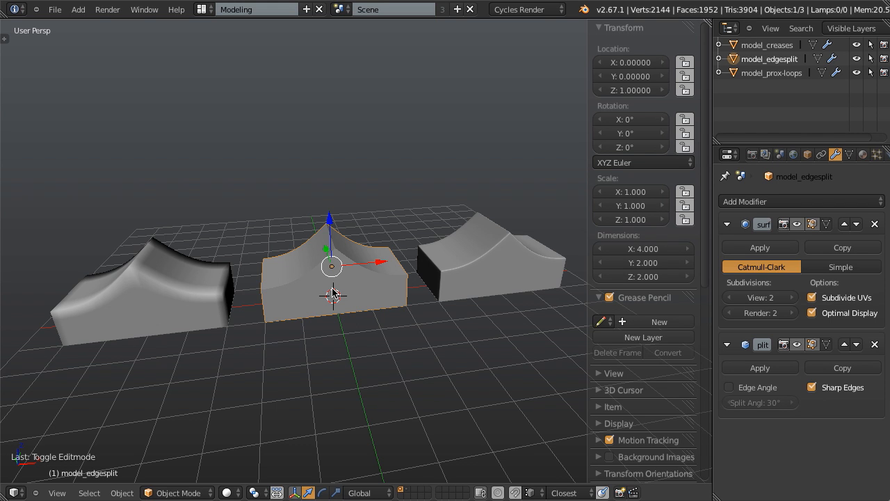
{"action": "right_click", "coordinate": [494, 257]}
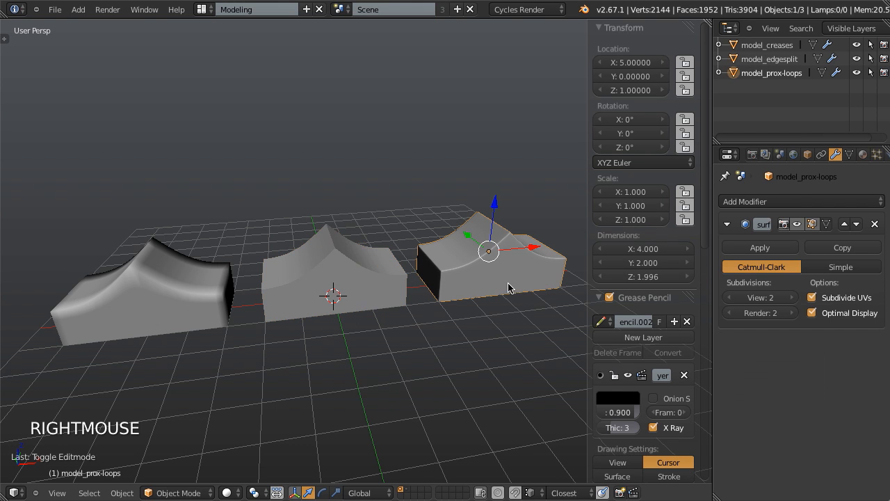
{"action": "scroll", "scroll_direction": "up", "scroll_amount": 3}
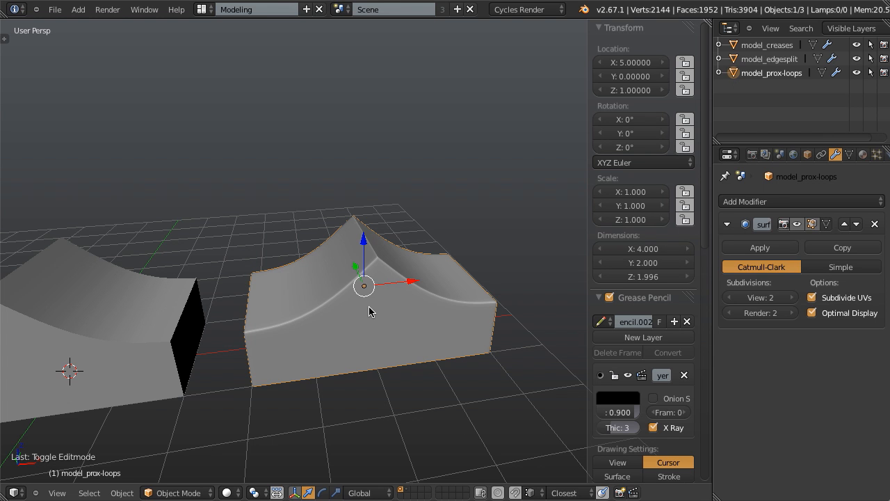
{"action": "scroll", "scroll_direction": "down", "scroll_amount": 3}
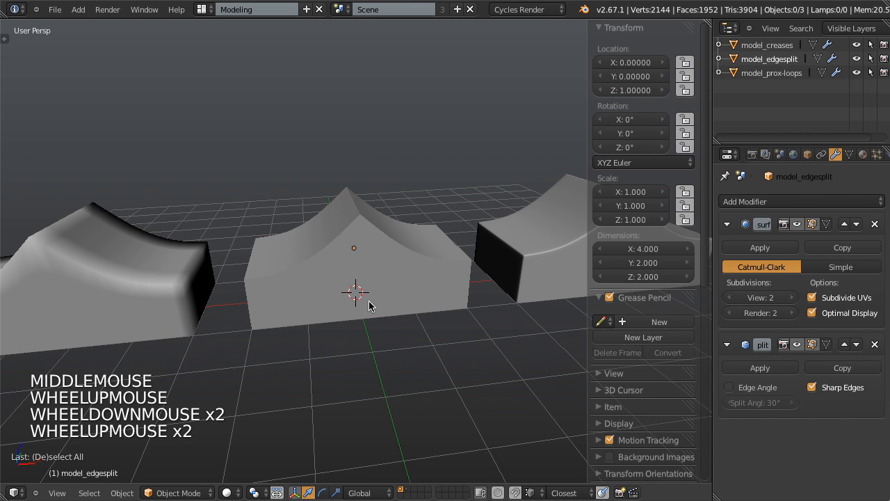
{"action": "scroll", "scroll_direction": "up", "scroll_amount": 3}
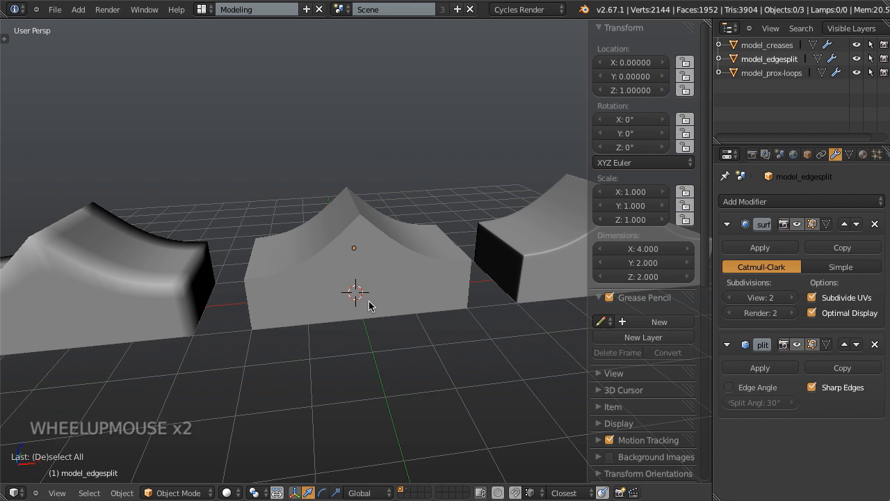